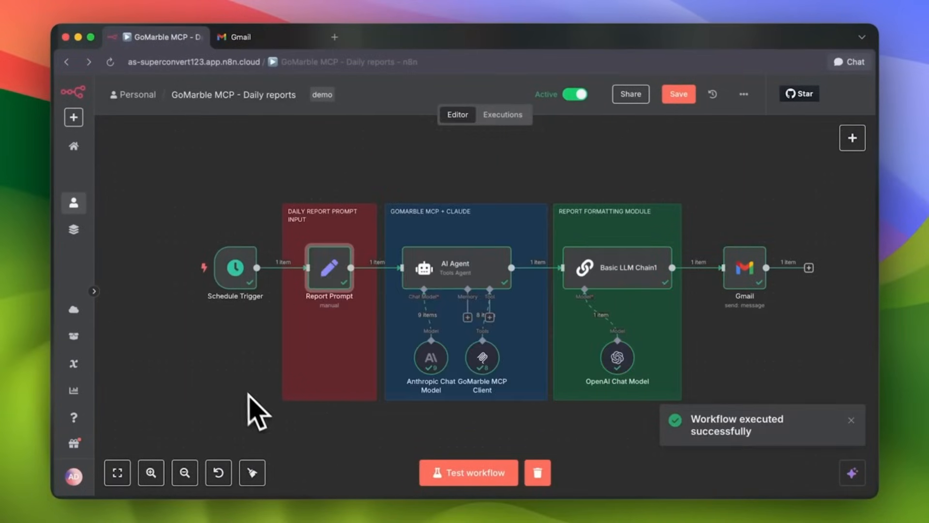
# Open the Daily Performance Health Report email and scroll through its contents.
pyautogui.click(237, 37)
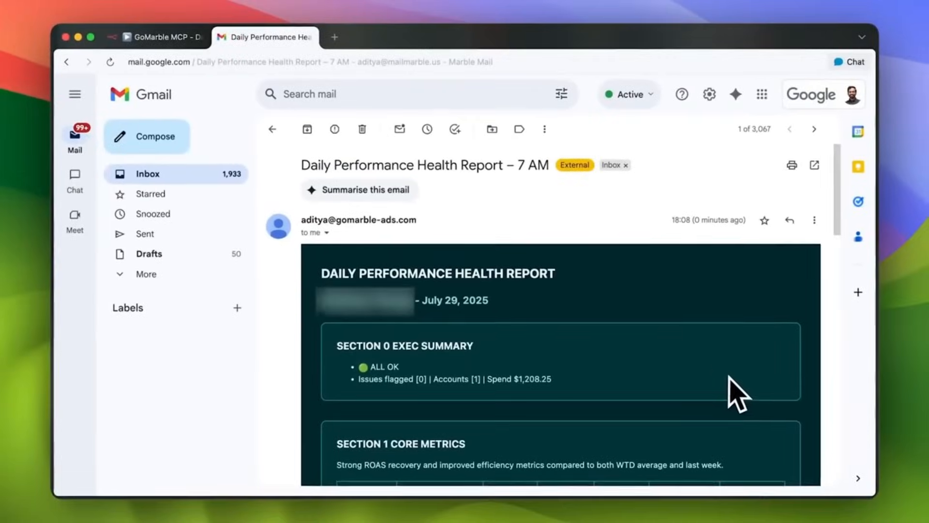
pyautogui.scroll(-3)
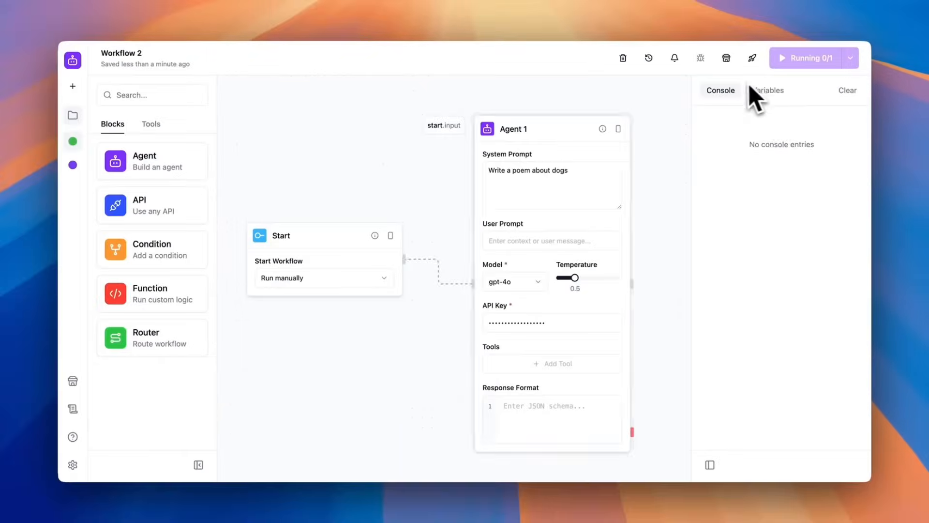
# Open the Console tab to view Workflow 2's dog-poem run output.
pyautogui.click(766, 90)
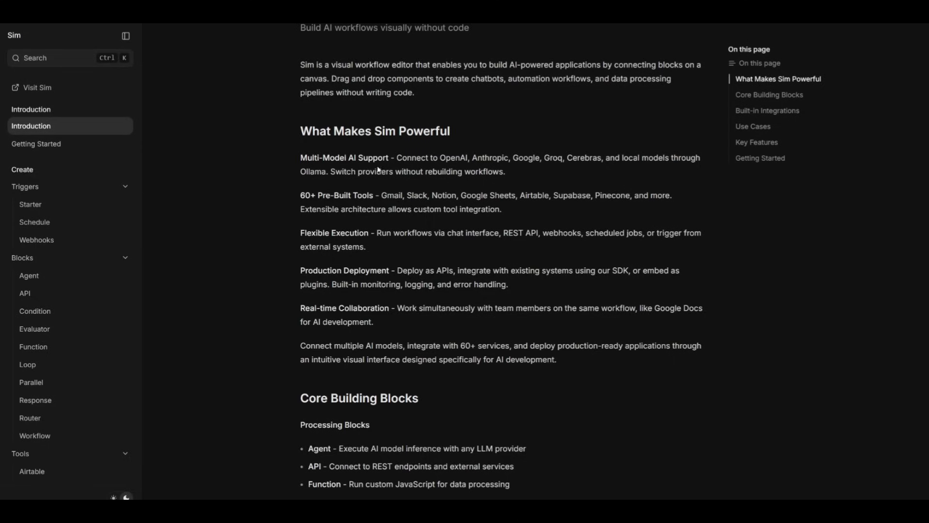
pyautogui.moveTo(298, 203)
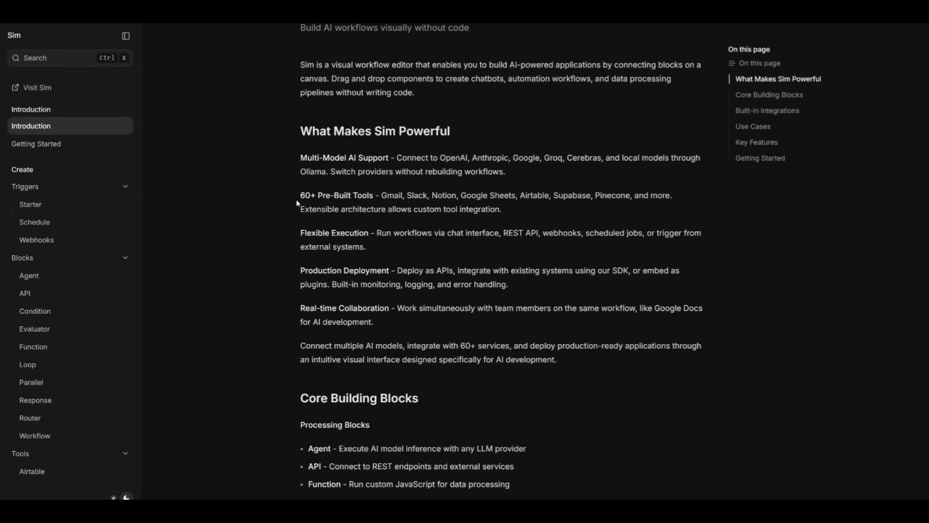
pyautogui.moveTo(319, 203)
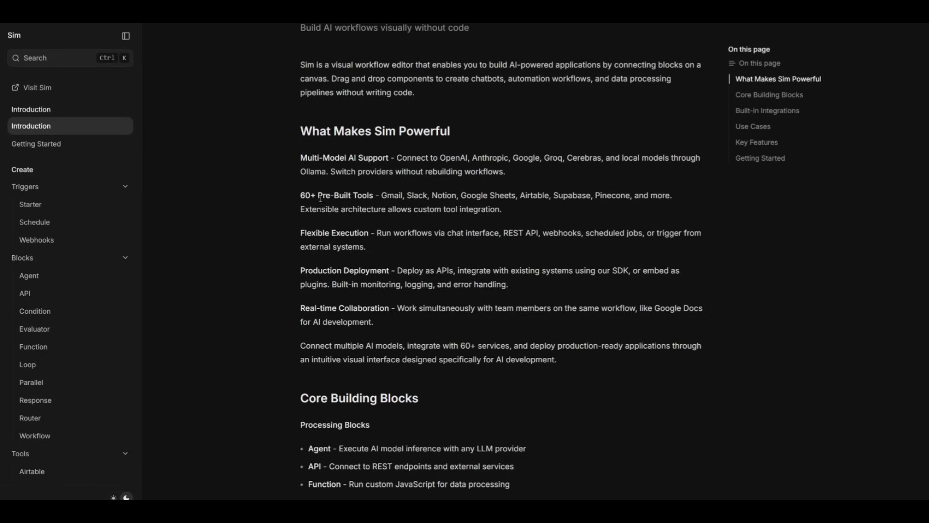
pyautogui.moveTo(396, 141)
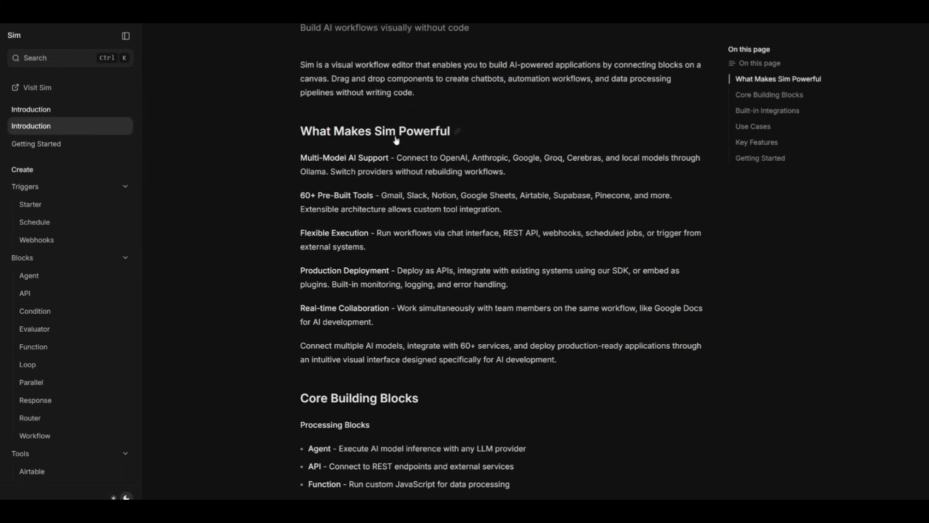
pyautogui.moveTo(602, 213)
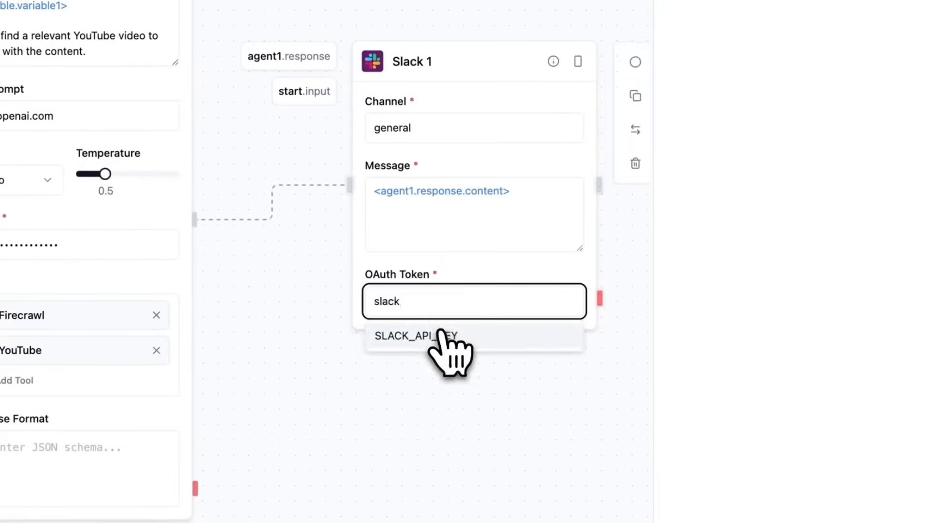
# Set the Slack block's OAuth Token to the stored SLACK_API_KEY.
pyautogui.click(408, 336)
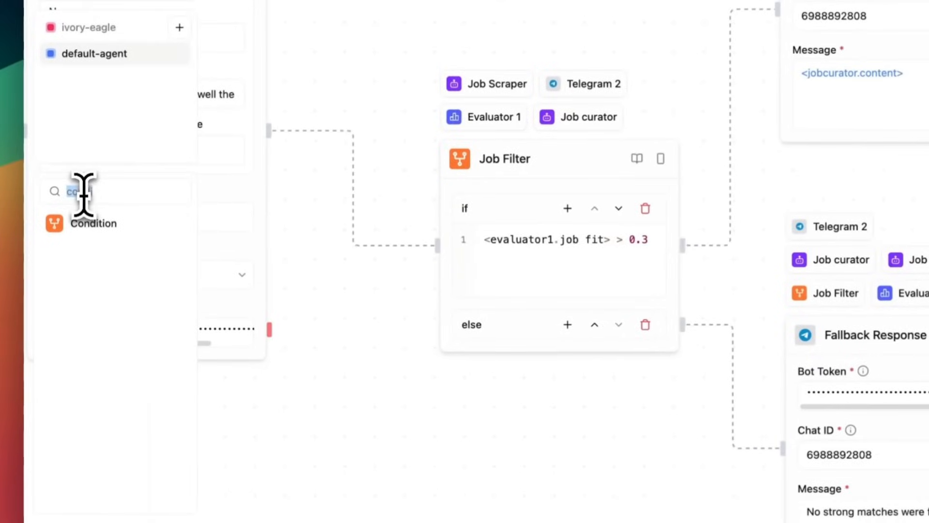
# Search the block library for 'func' to find the Function block.
pyautogui.write('func')
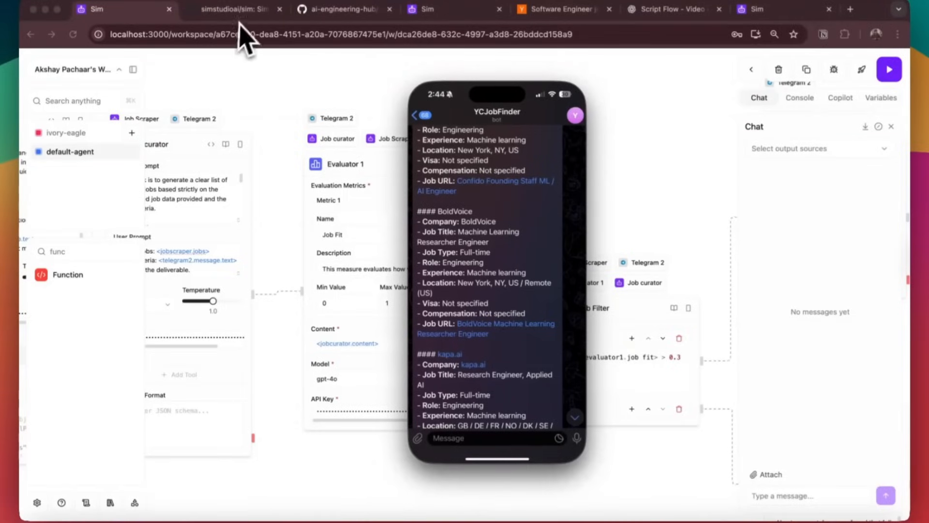
# Show the simstudioai/sim GitHub repository and continue to Sim's landing page.
pyautogui.click(236, 8)
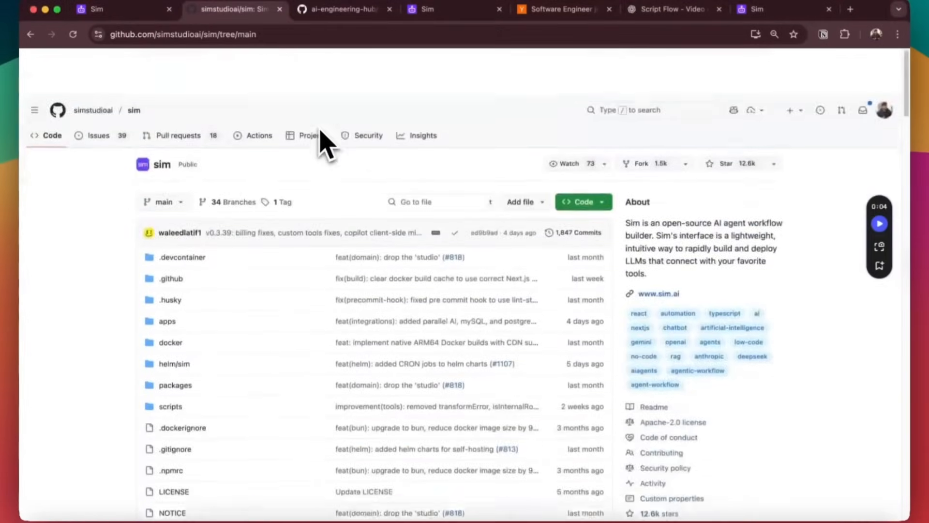
pyautogui.click(659, 294)
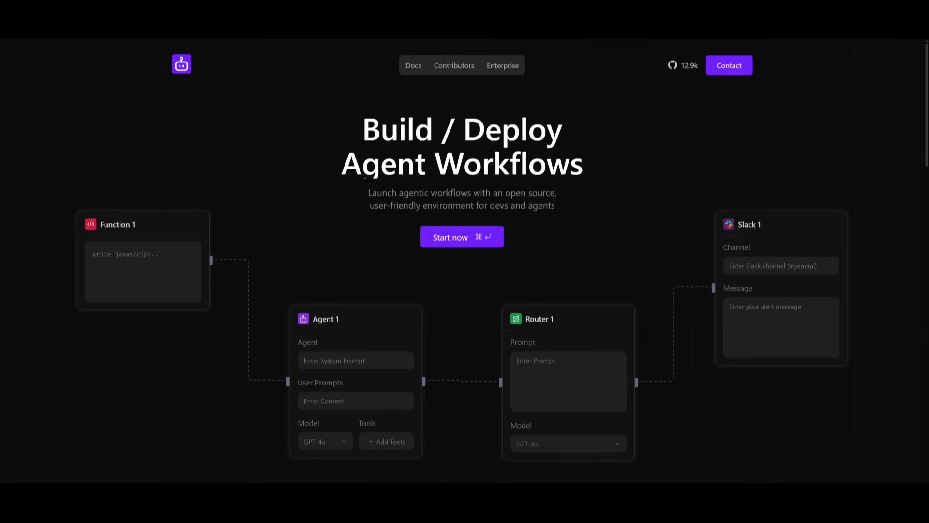
pyautogui.moveTo(356, 189)
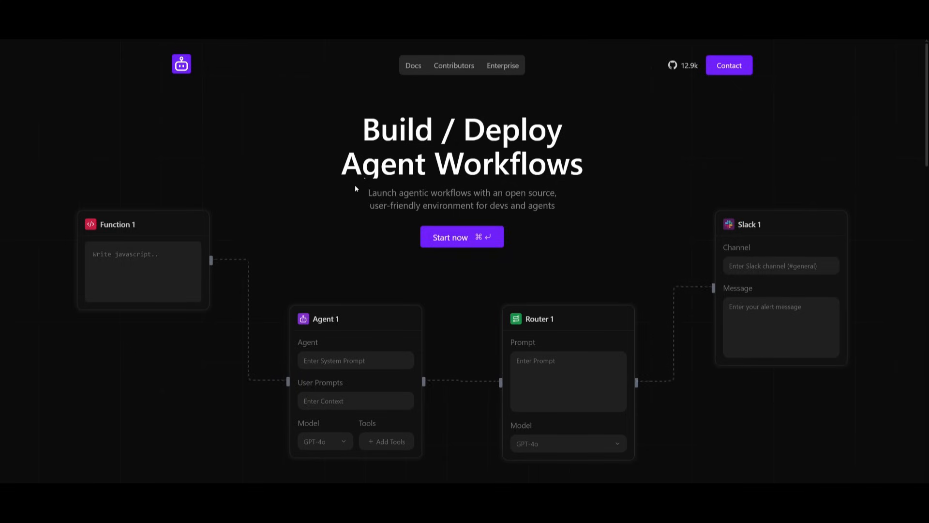
# Scroll the Sim page to reach the fresh workspace with its manual Start block.
pyautogui.scroll(-3)
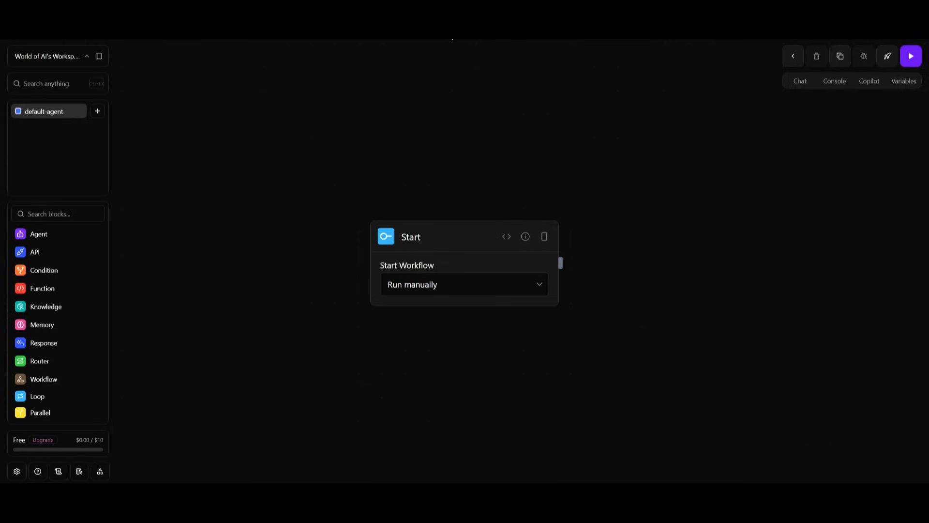
pyautogui.moveTo(368, 63)
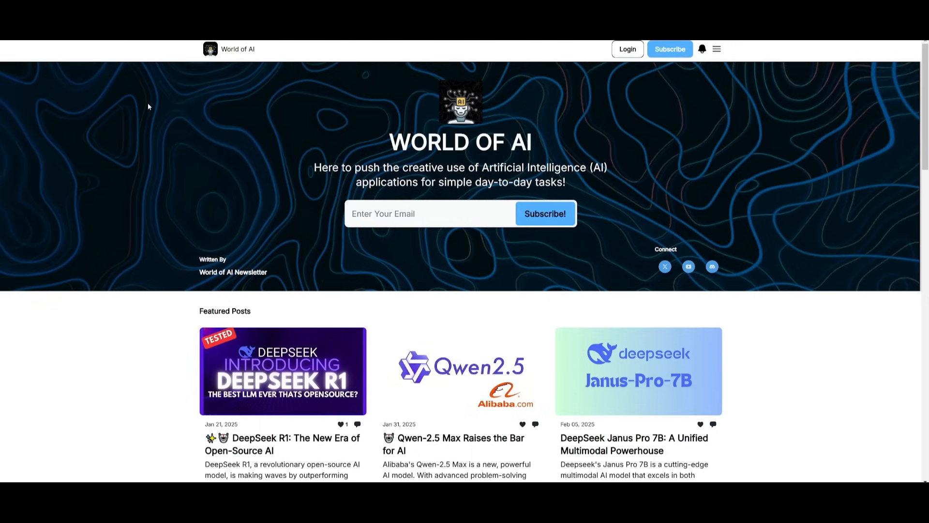
# Scroll through the newsletter's Featured Posts, Latest Posts and Archive sections.
pyautogui.scroll(-3)
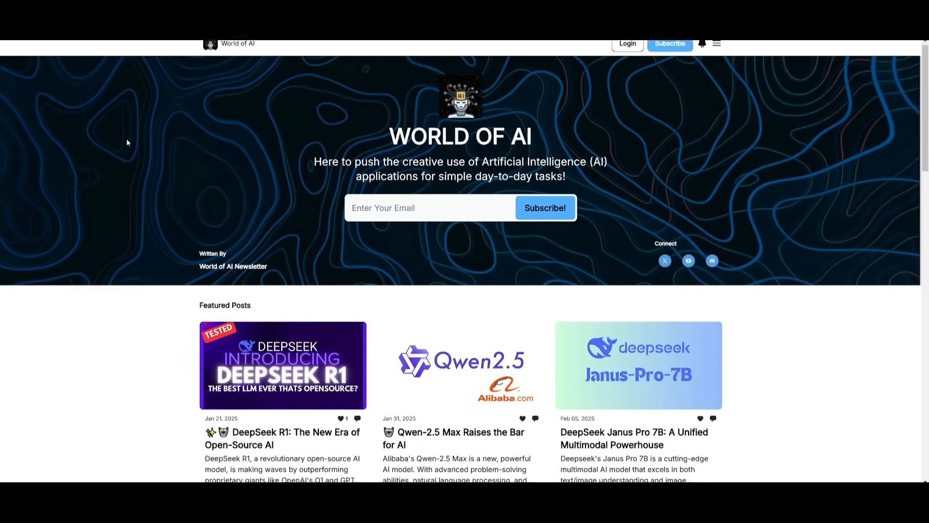
pyautogui.scroll(-3)
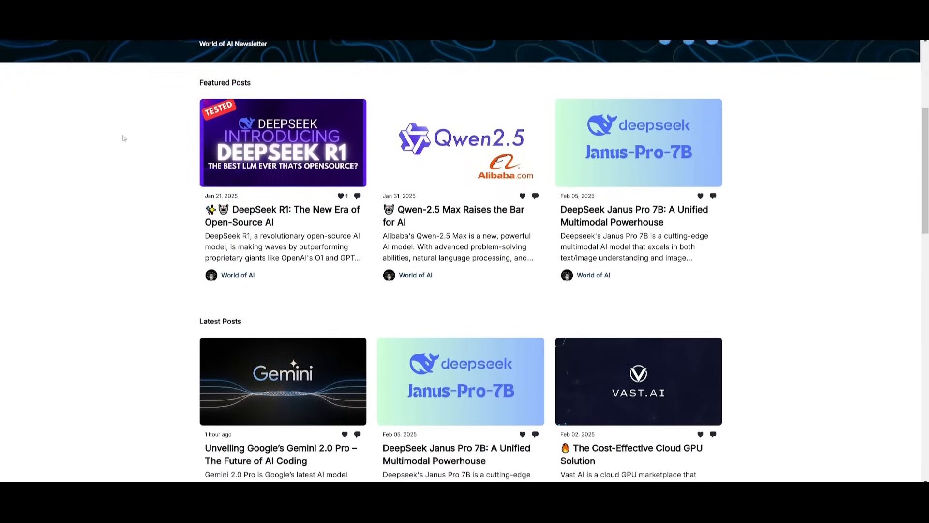
pyautogui.scroll(-3)
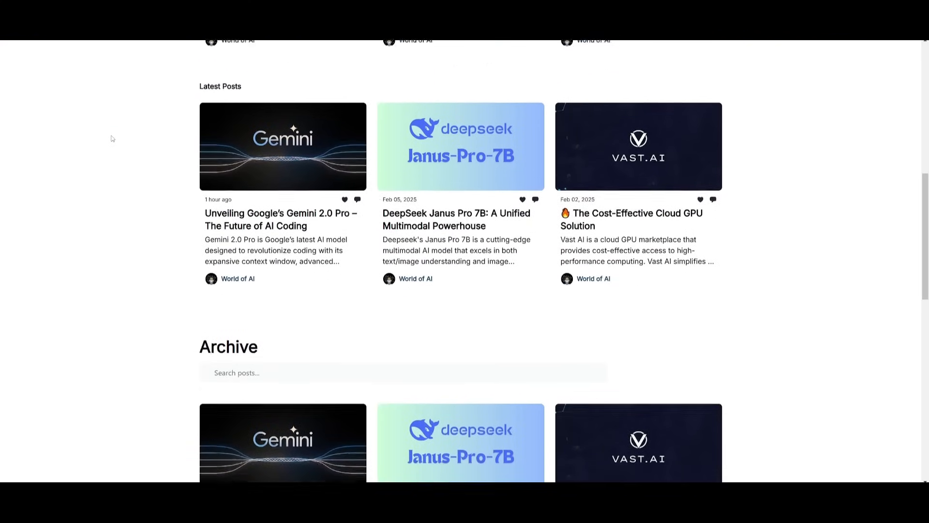
pyautogui.scroll(-3)
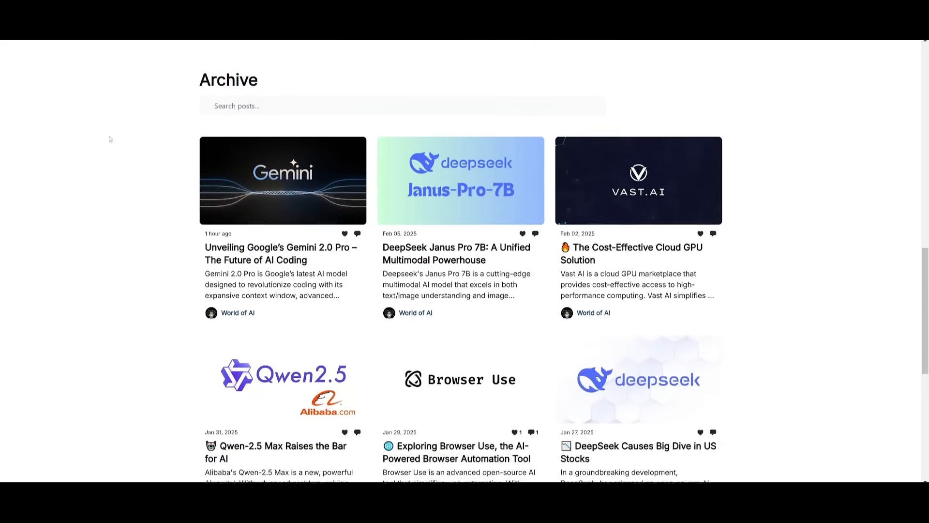
pyautogui.scroll(-3)
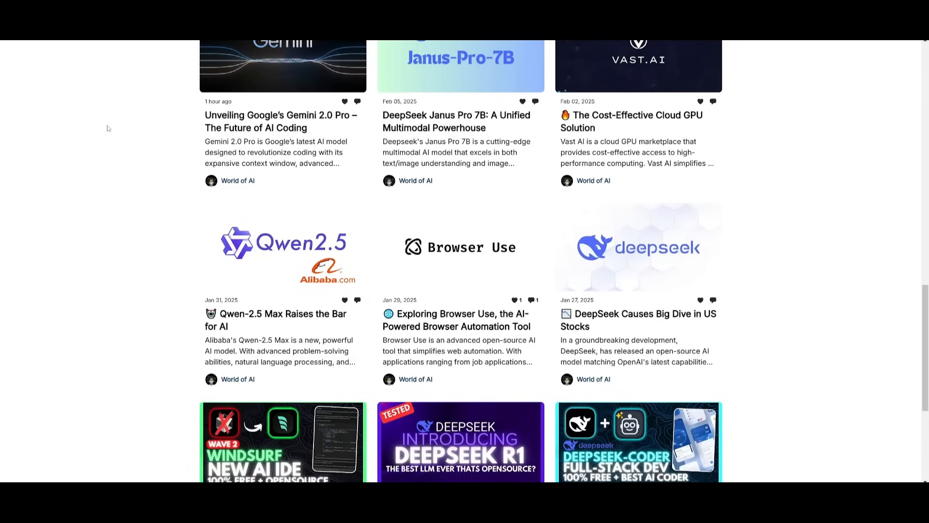
pyautogui.moveTo(100, 147)
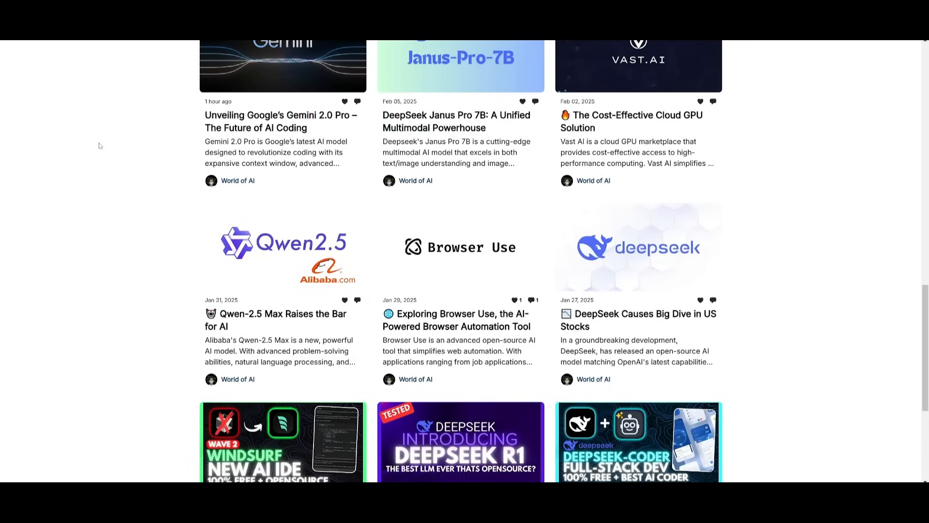
pyautogui.scroll(-3)
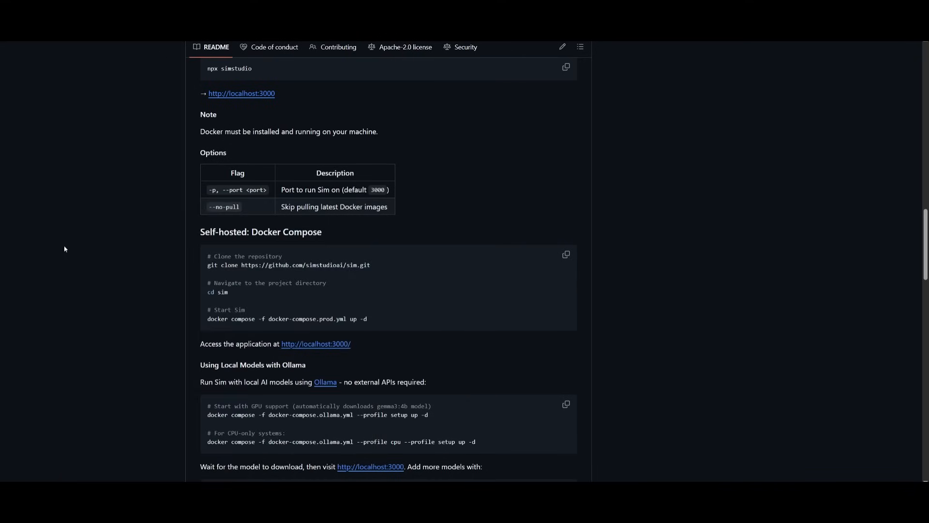
pyautogui.moveTo(480, 227)
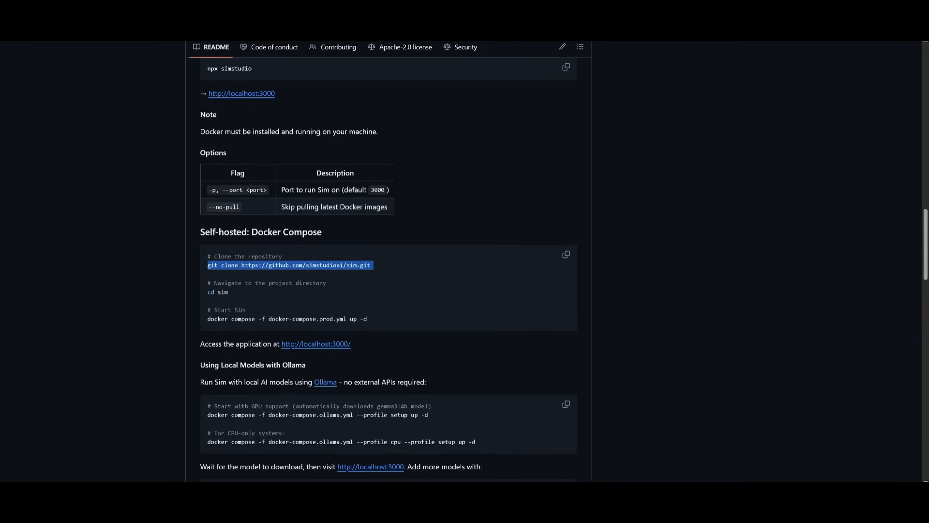
pyautogui.moveTo(204, 267)
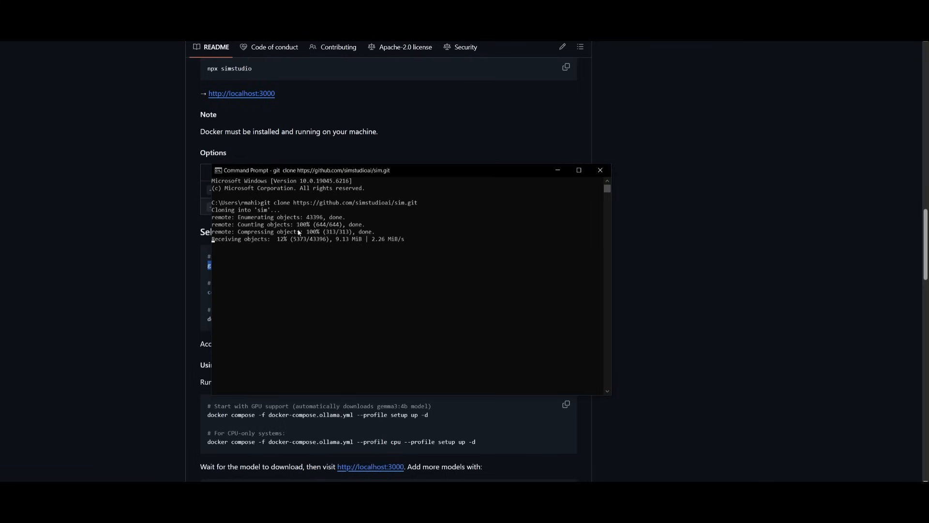
# Bring back the README and select 'docker compose -f docker-compose.prod.yml up -d'.
pyautogui.click(599, 170)
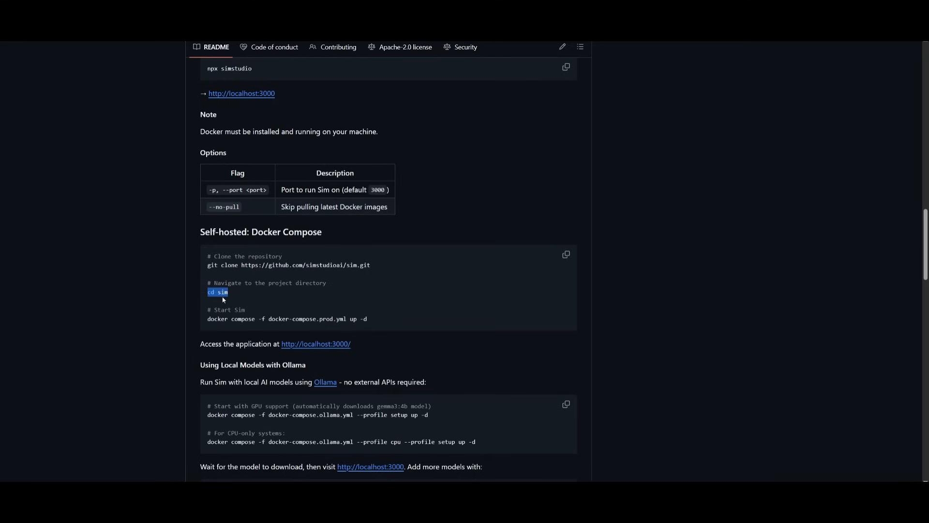
pyautogui.moveTo(557, 446)
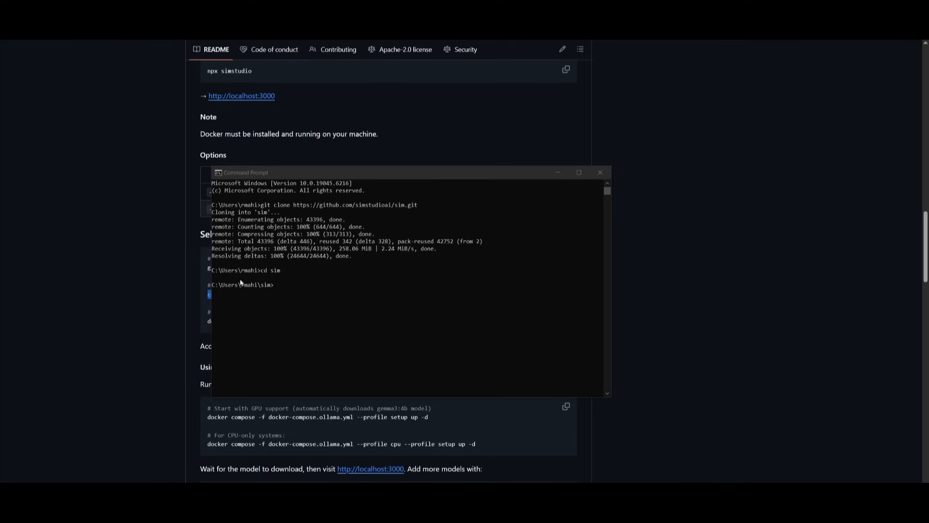
pyautogui.click(600, 173)
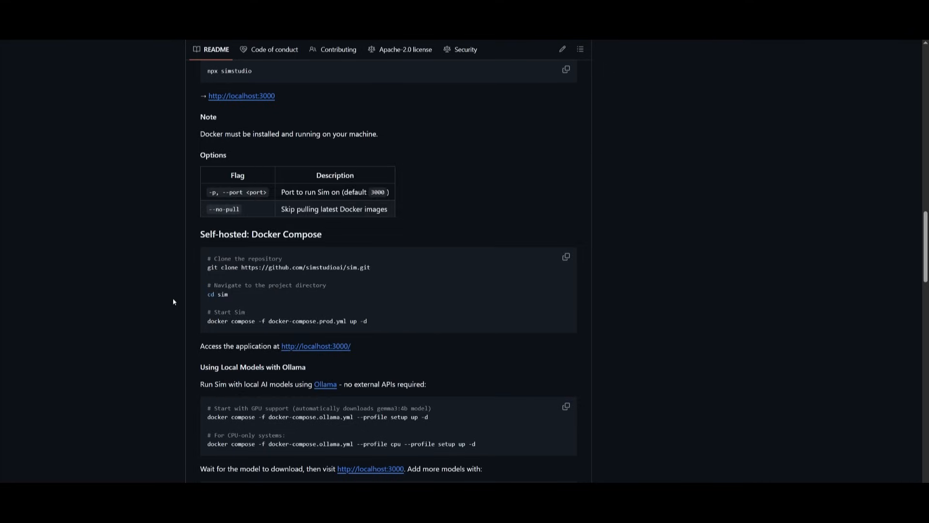
pyautogui.tripleClick(287, 320)
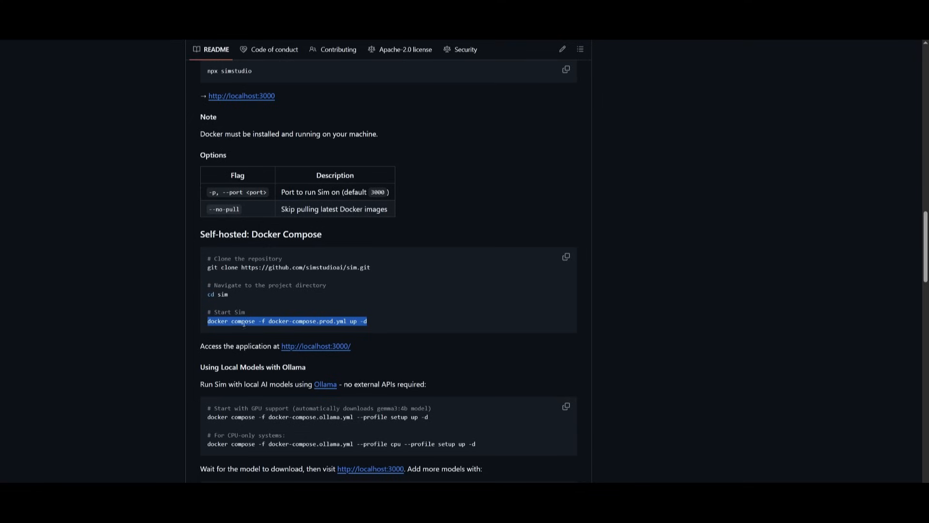
pyautogui.moveTo(217, 364)
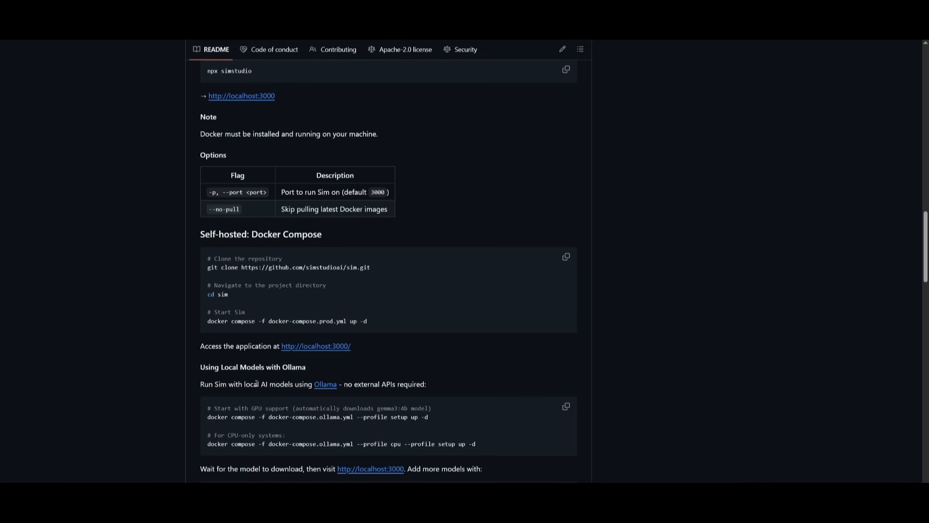
pyautogui.moveTo(333, 357)
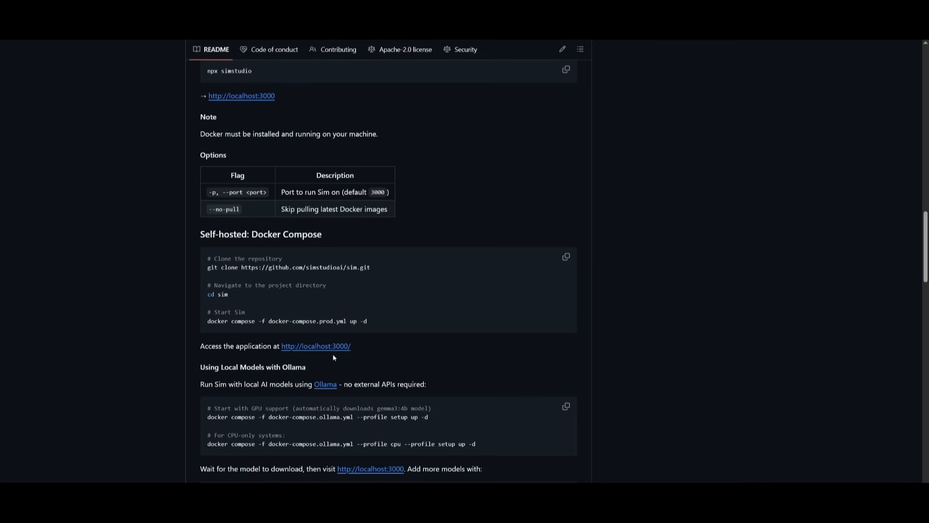
# Scroll through the README's Ollama and Manual Setup sections.
pyautogui.scroll(-3)
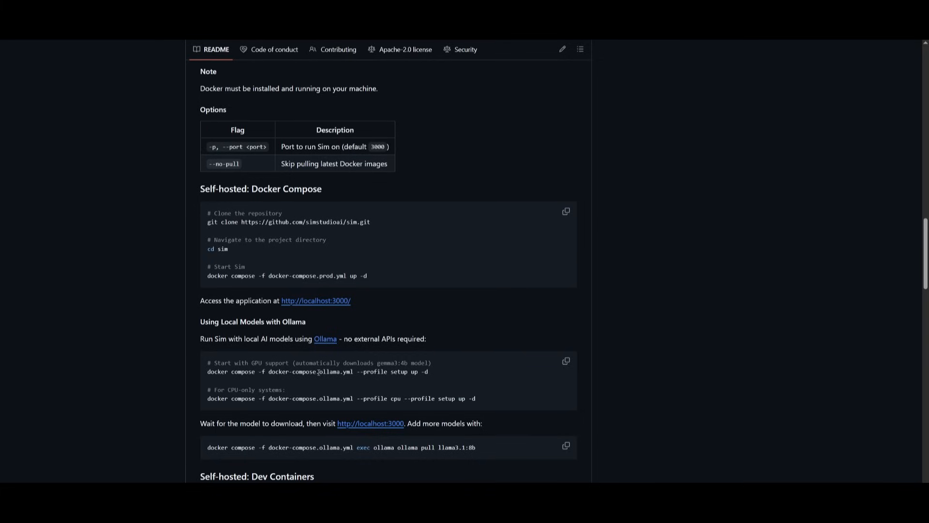
pyautogui.moveTo(225, 372)
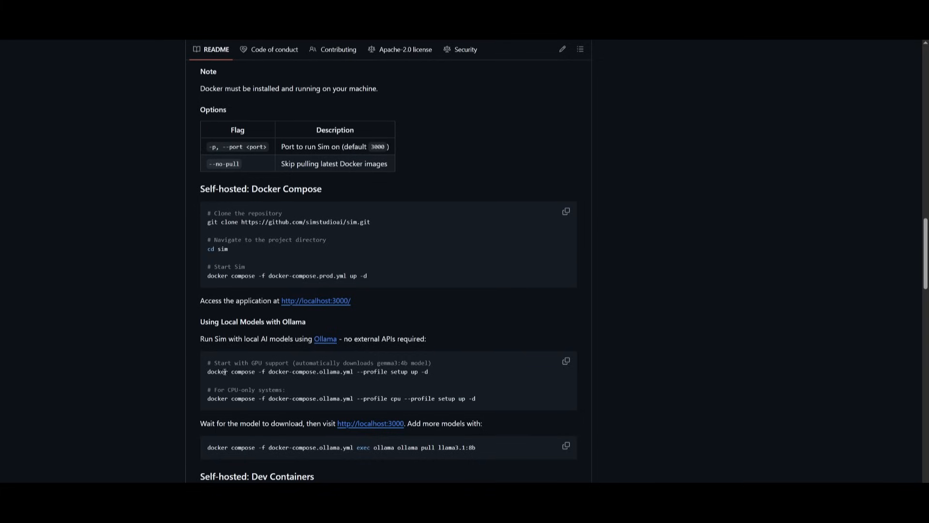
pyautogui.scroll(3)
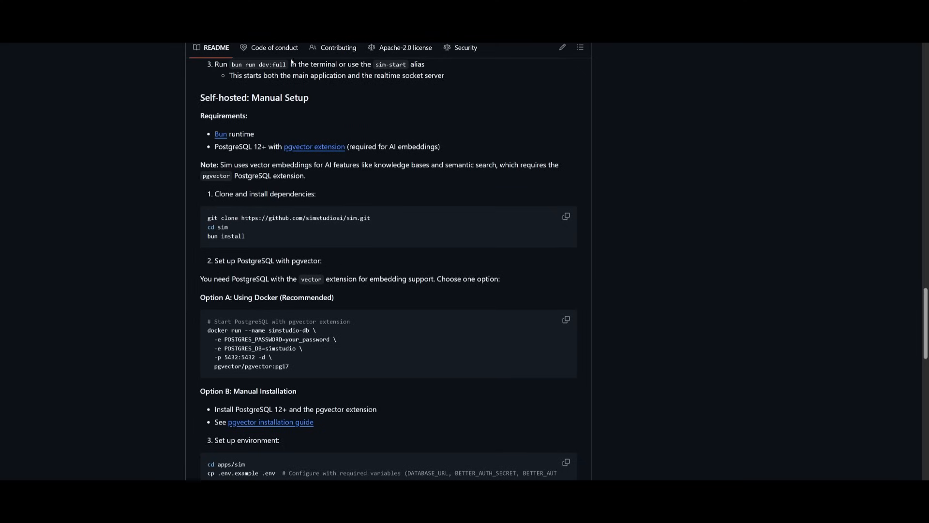
pyautogui.moveTo(263, 97)
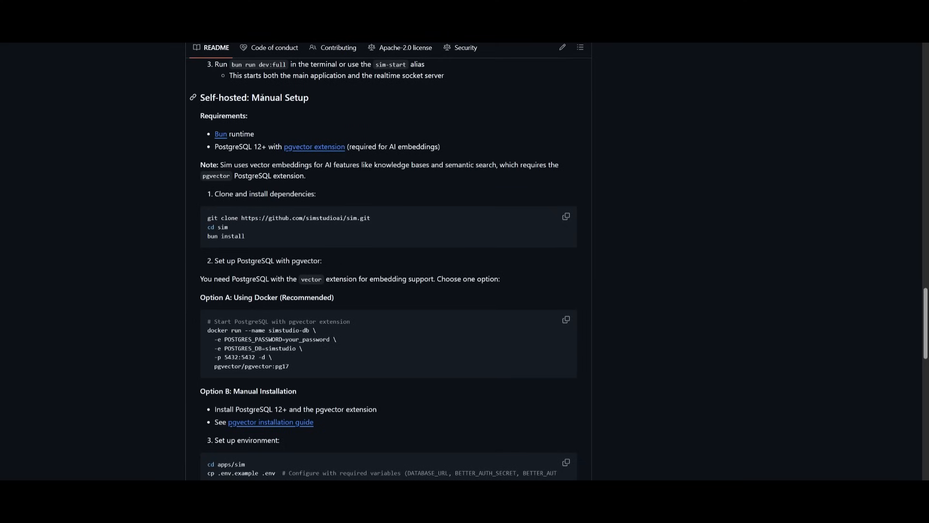
pyautogui.moveTo(289, 255)
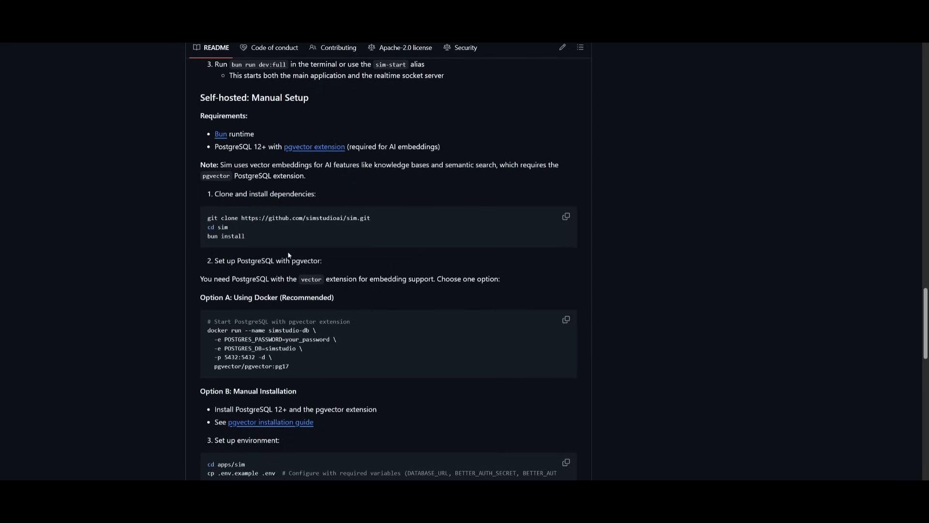
pyautogui.moveTo(222, 237)
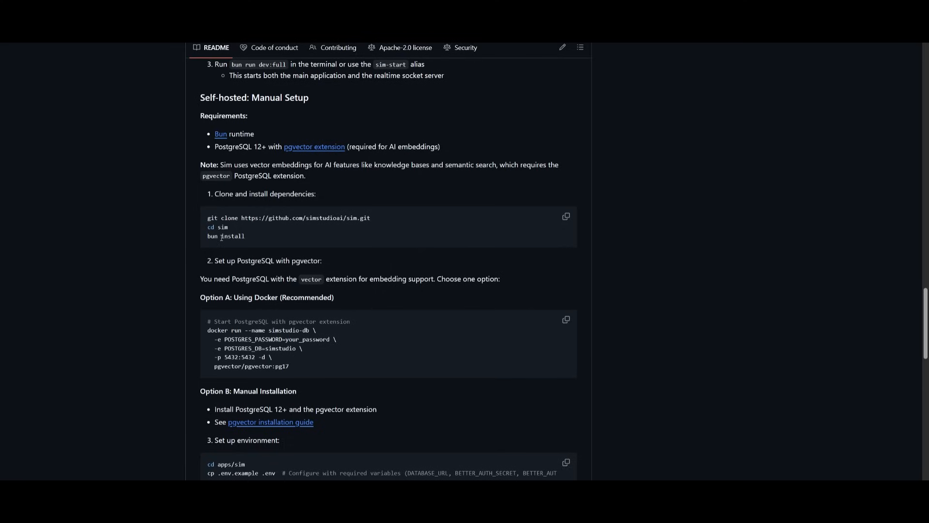
pyautogui.scroll(3)
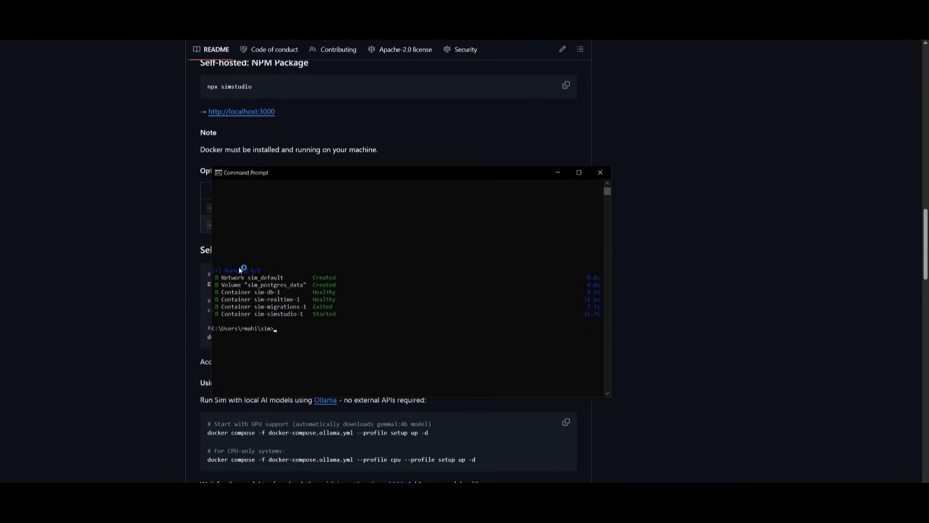
pyautogui.click(600, 172)
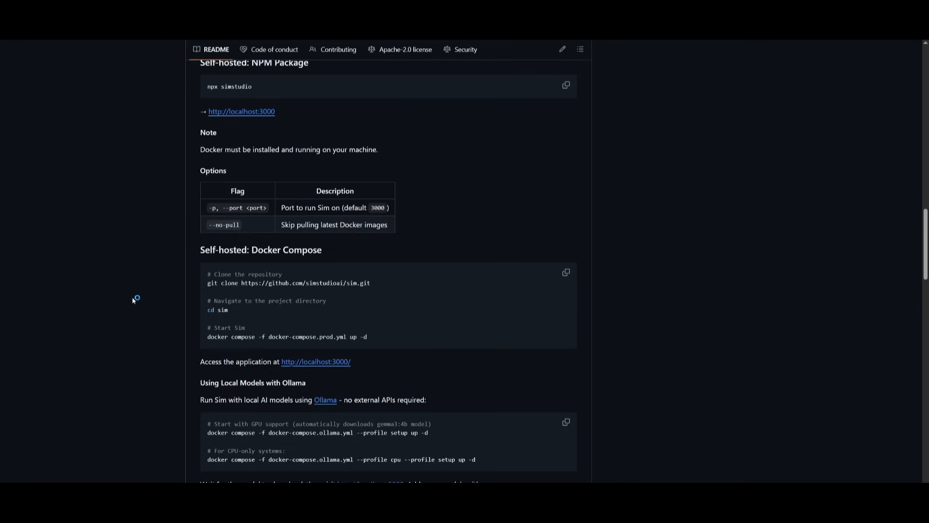
pyautogui.rightClick(316, 362)
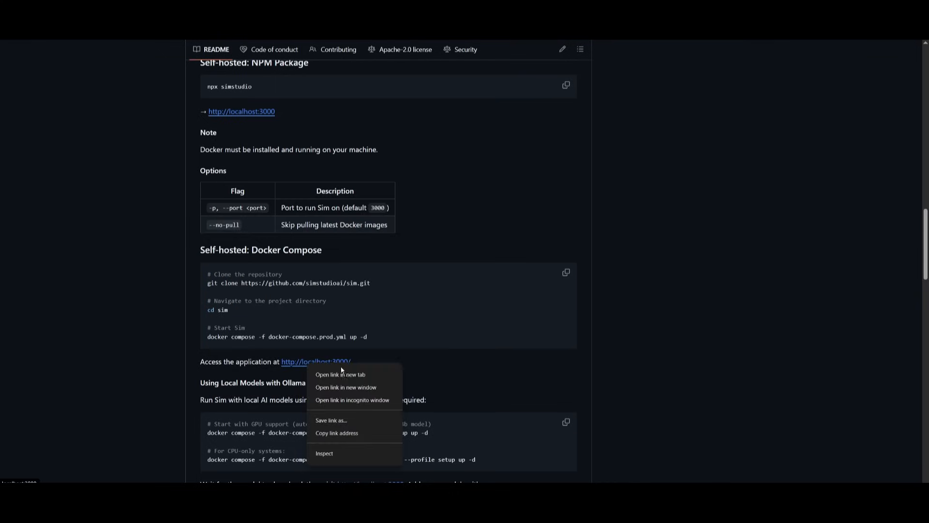
pyautogui.click(340, 374)
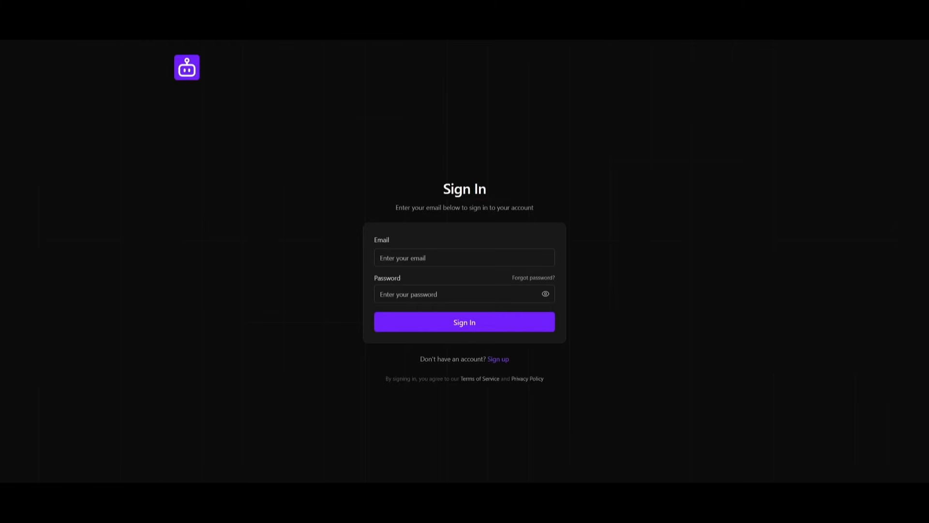
pyautogui.moveTo(546, 190)
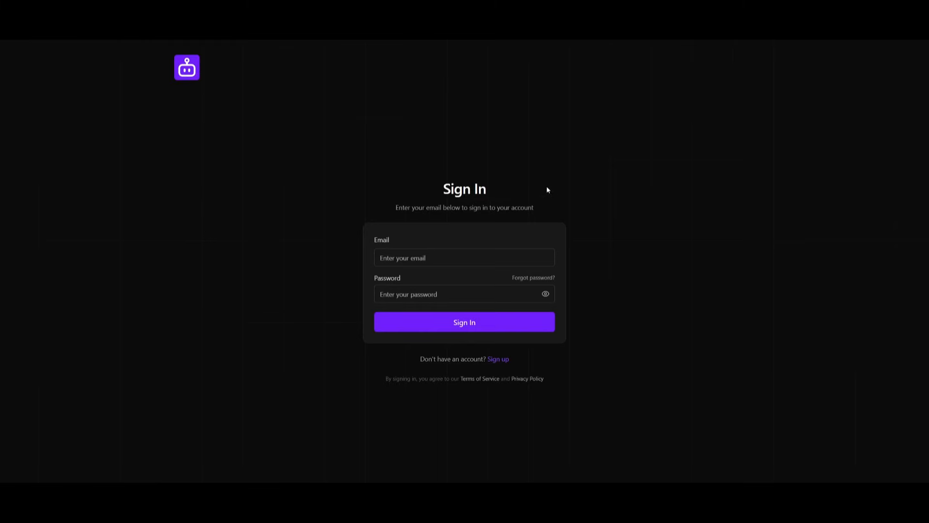
pyautogui.moveTo(41, 314)
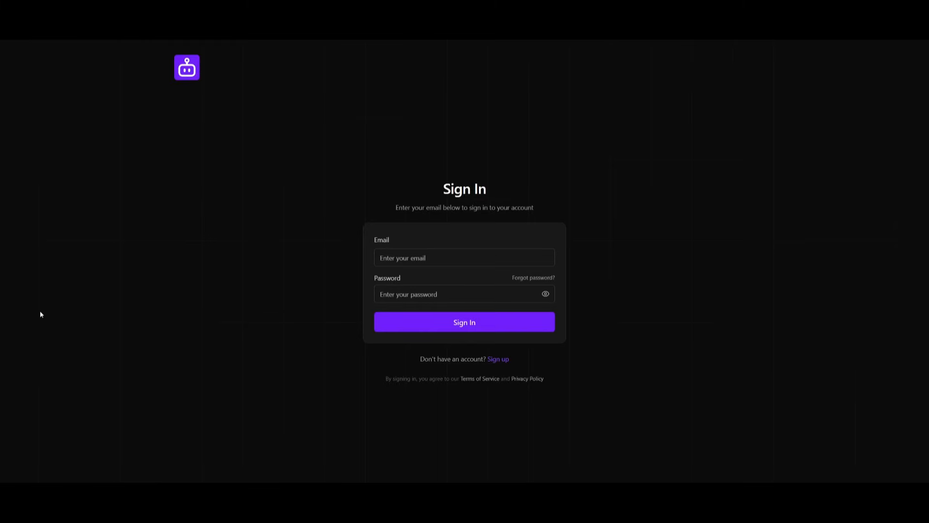
pyautogui.click(465, 322)
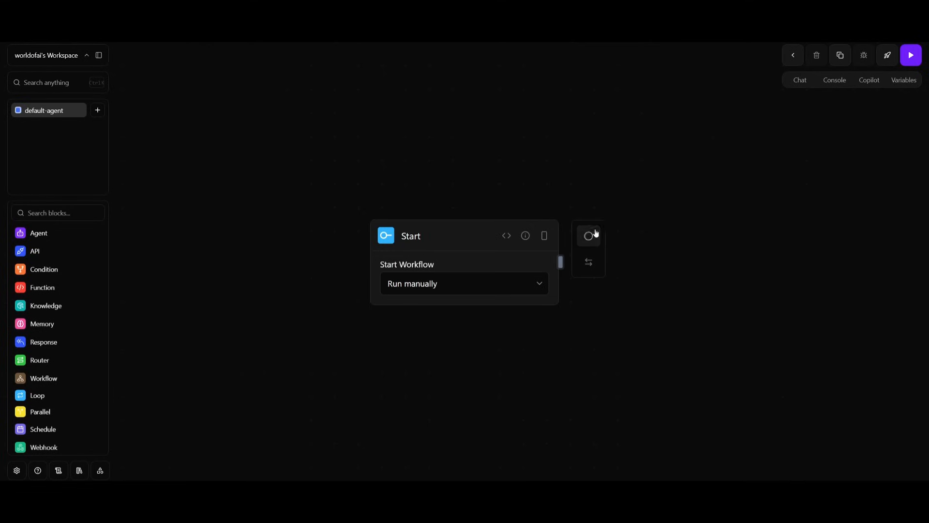
pyautogui.moveTo(588, 236)
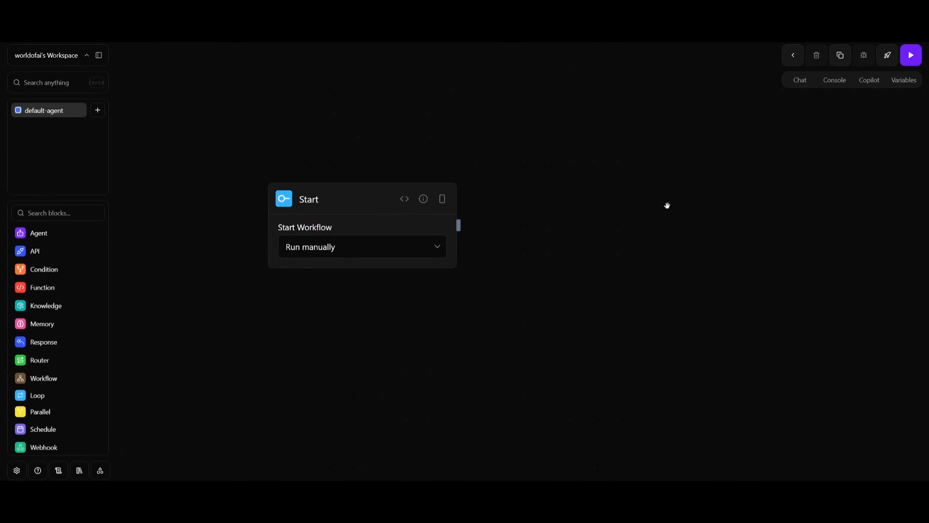
pyautogui.moveTo(752, 228)
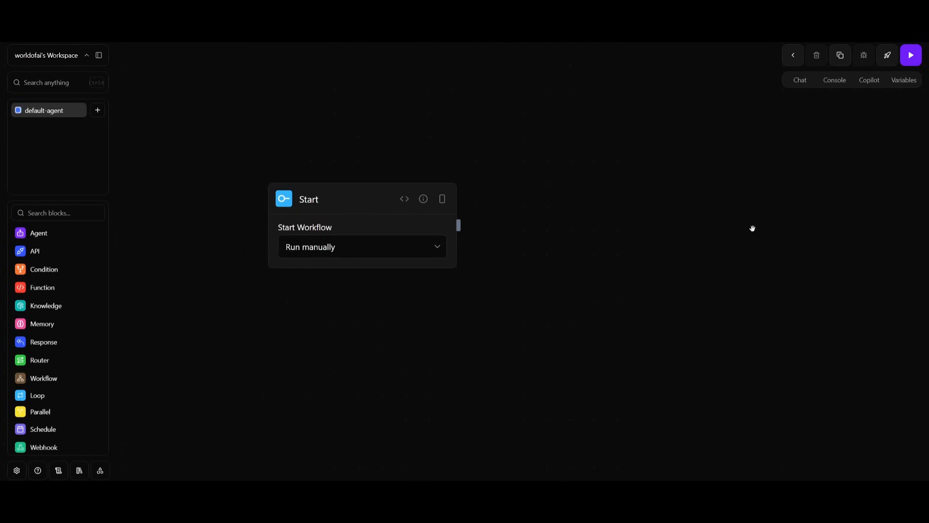
pyautogui.moveTo(40, 239)
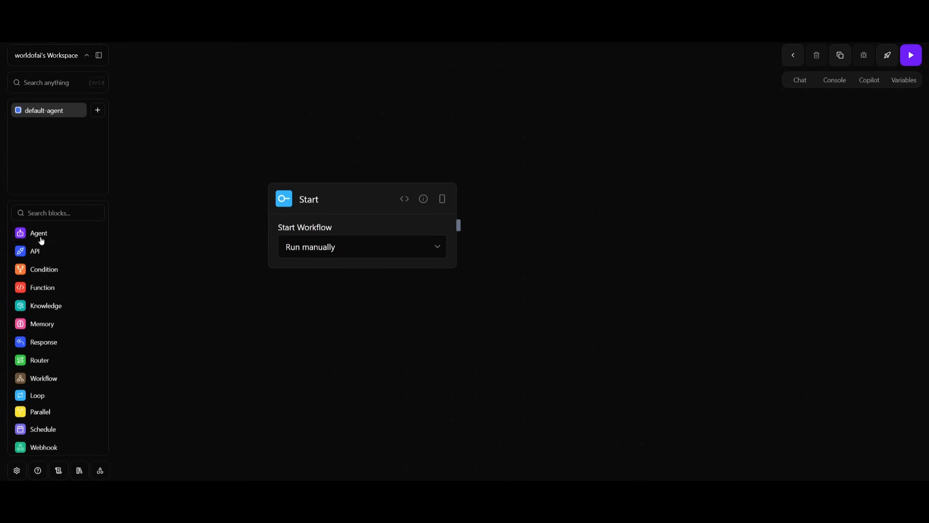
pyautogui.moveTo(15, 331)
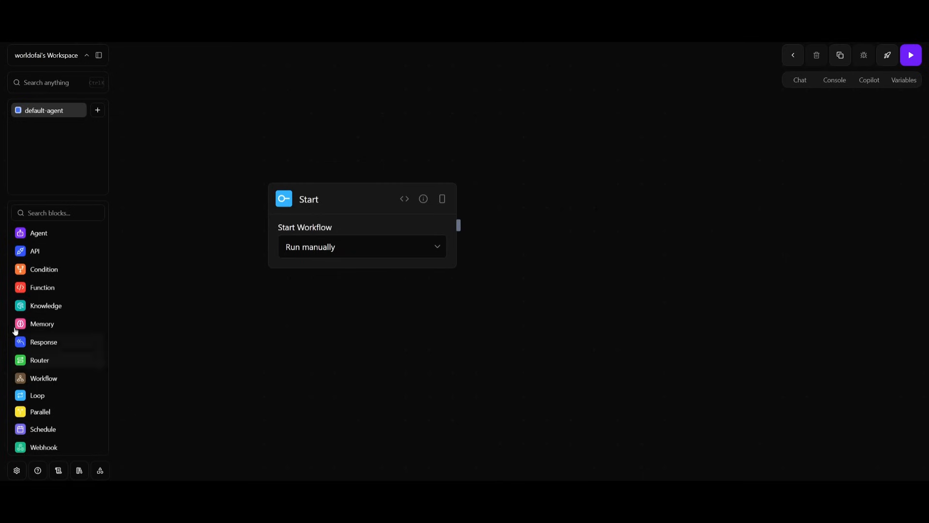
pyautogui.moveTo(38, 232)
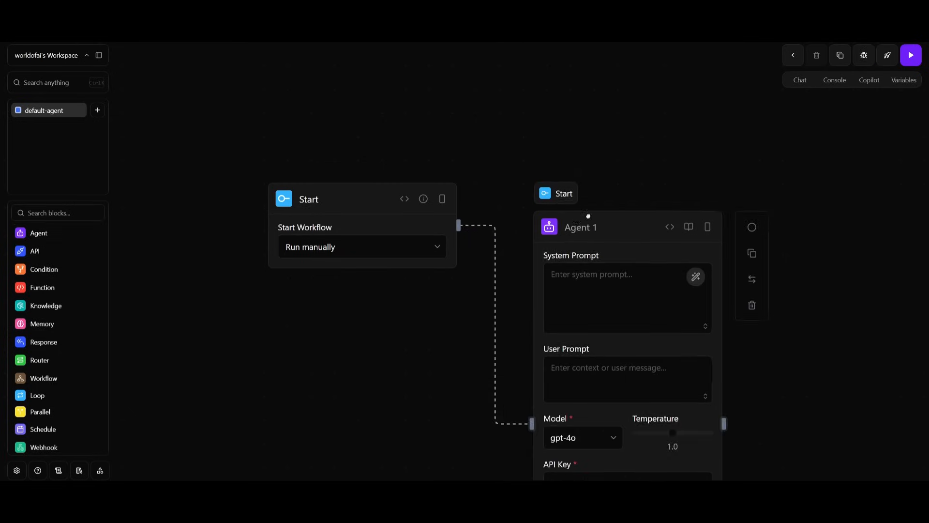
# Check API 1's request method options, keeping GET.
pyautogui.scroll(-3)
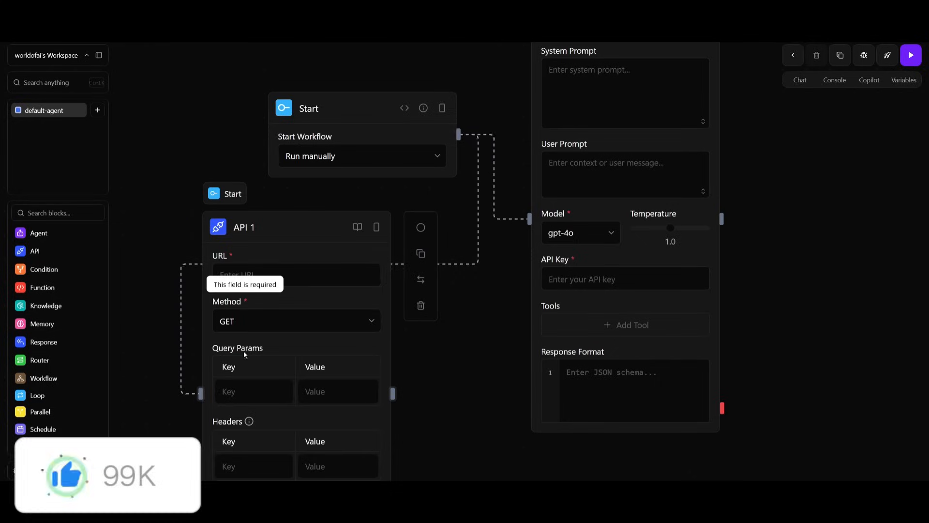
pyautogui.click(295, 320)
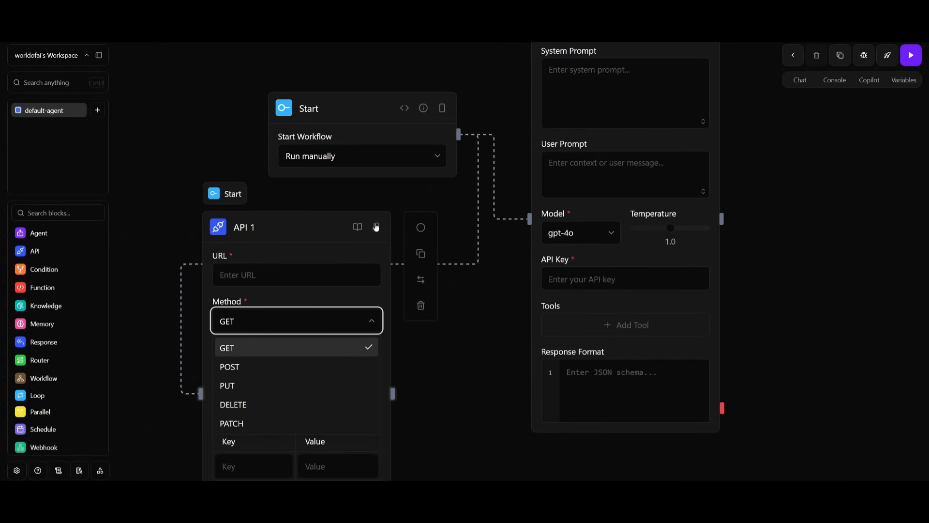
pyautogui.click(227, 347)
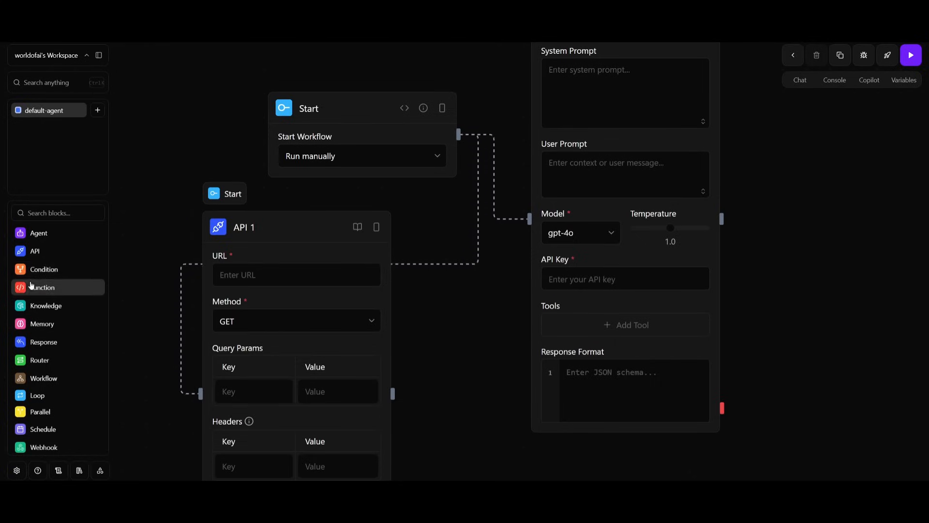
pyautogui.moveTo(46, 305)
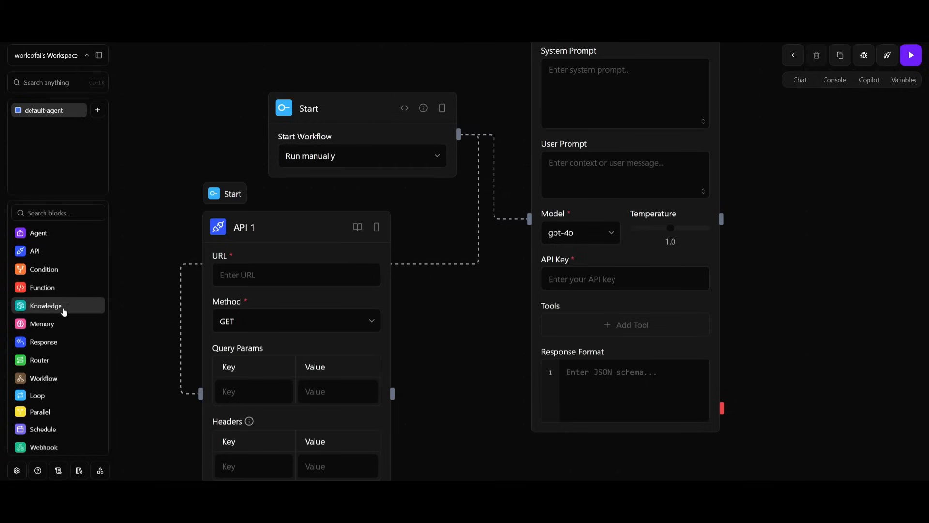
# Scroll the block library through the integrations from Supabase to YouTube.
pyautogui.scroll(-3)
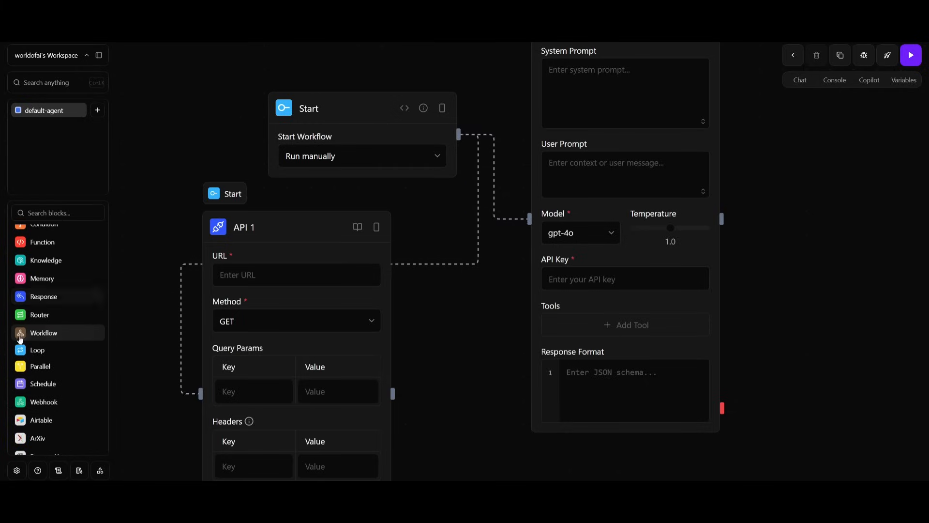
pyautogui.scroll(-3)
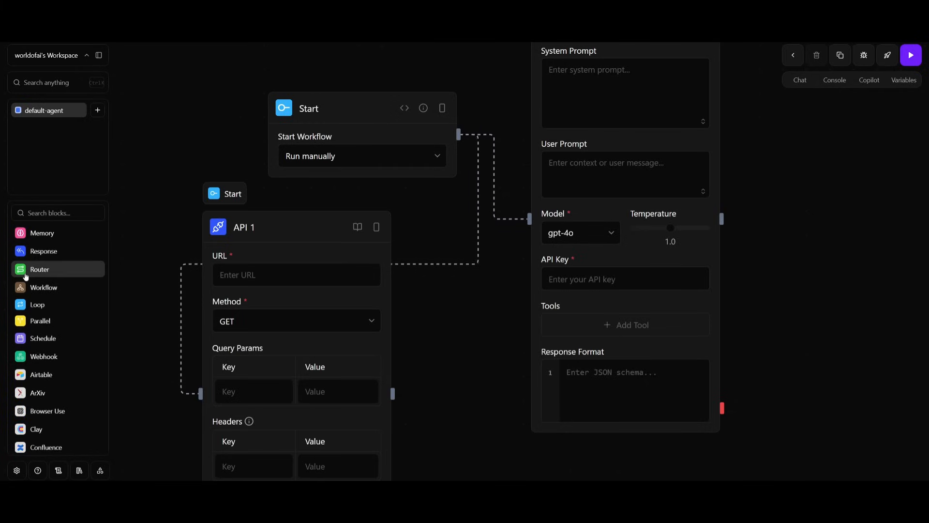
pyautogui.scroll(-3)
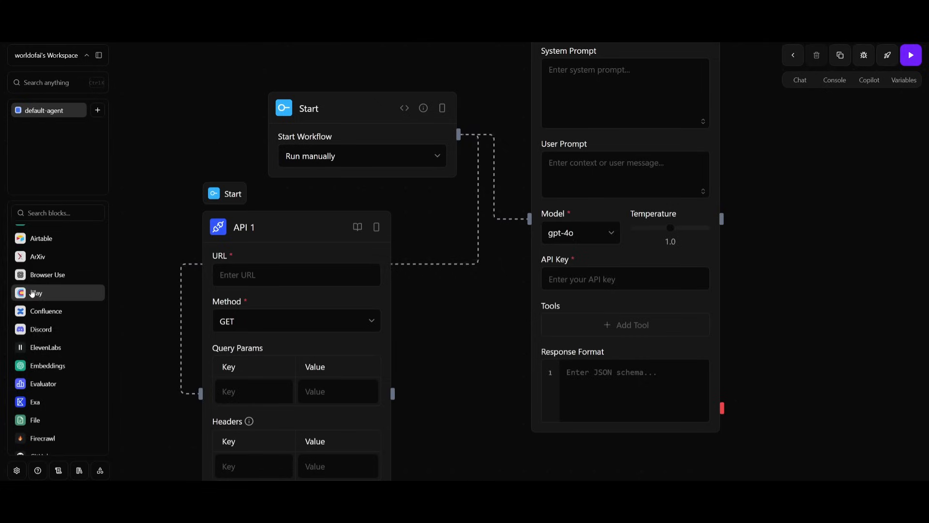
pyautogui.scroll(-3)
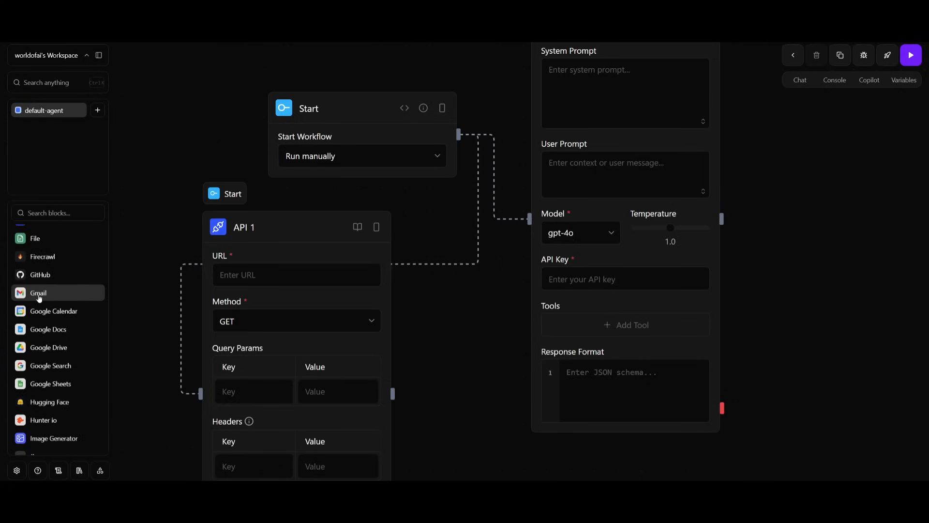
pyautogui.moveTo(47, 329)
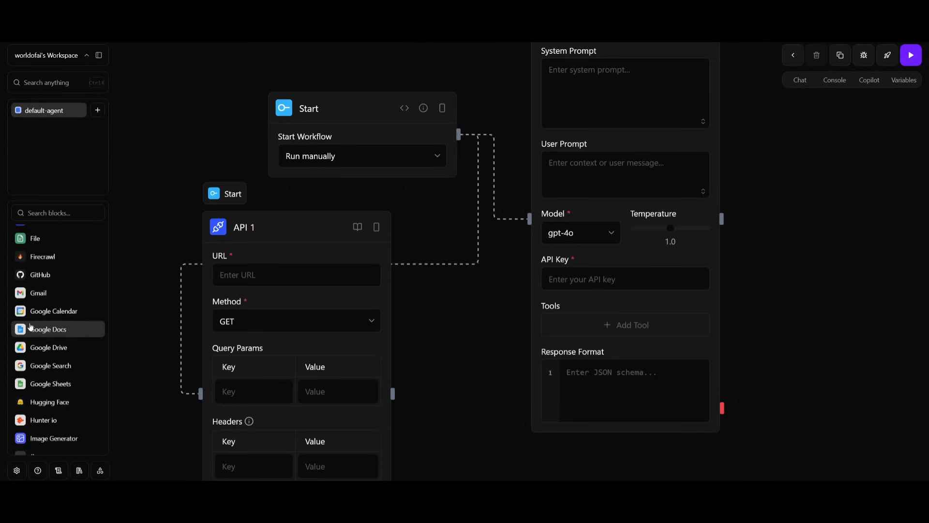
pyautogui.scroll(-3)
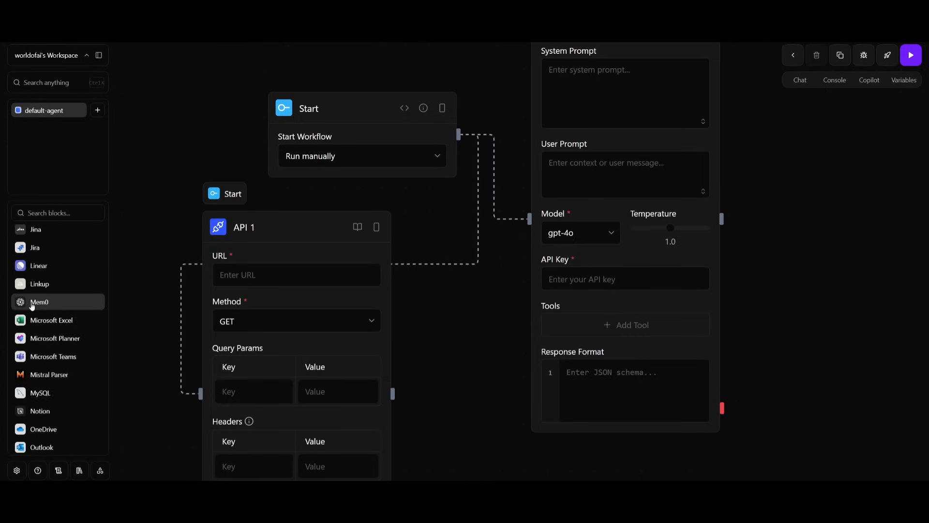
pyautogui.scroll(-3)
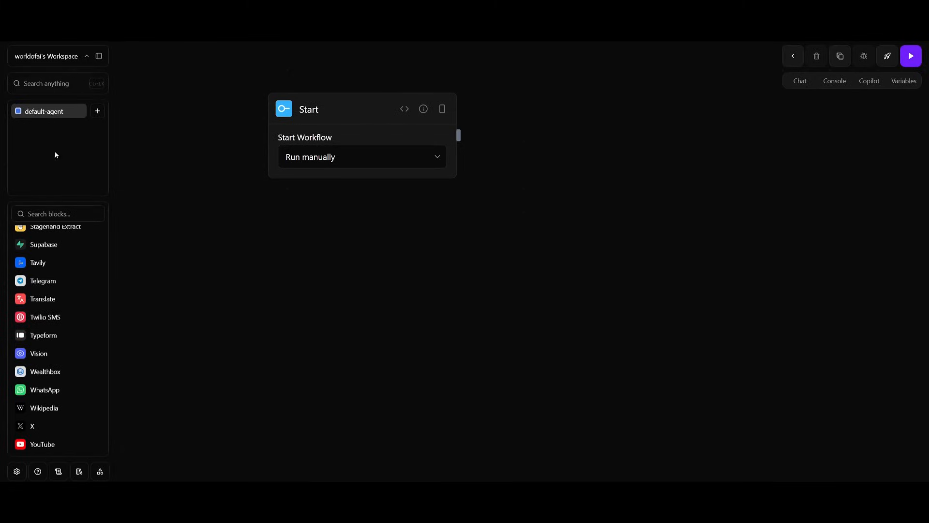
# Browse the Chat, Console and Copilot panels, ending on the empty Variables list.
pyautogui.click(800, 82)
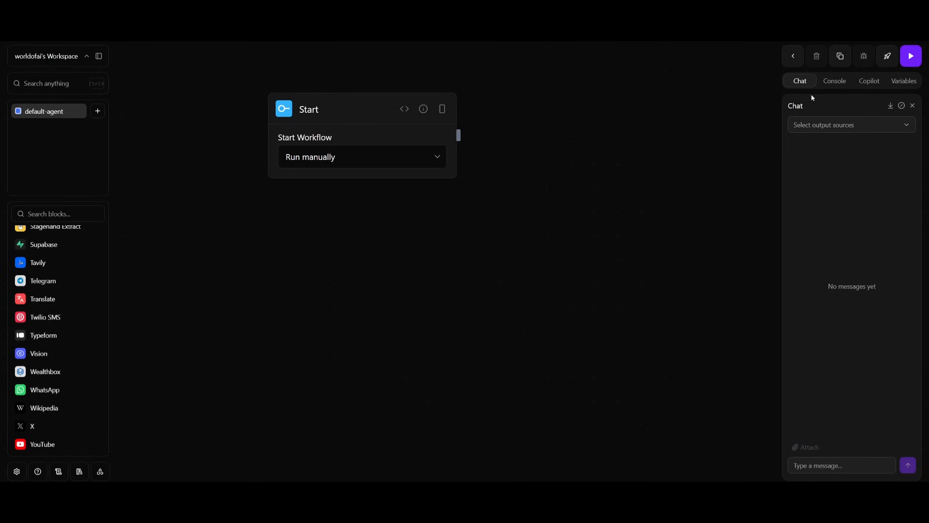
pyautogui.click(834, 81)
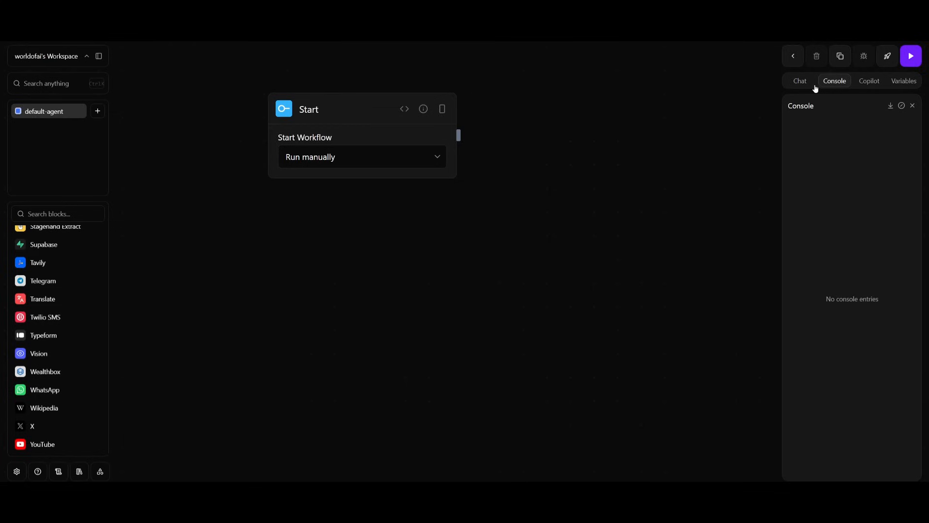
pyautogui.click(868, 81)
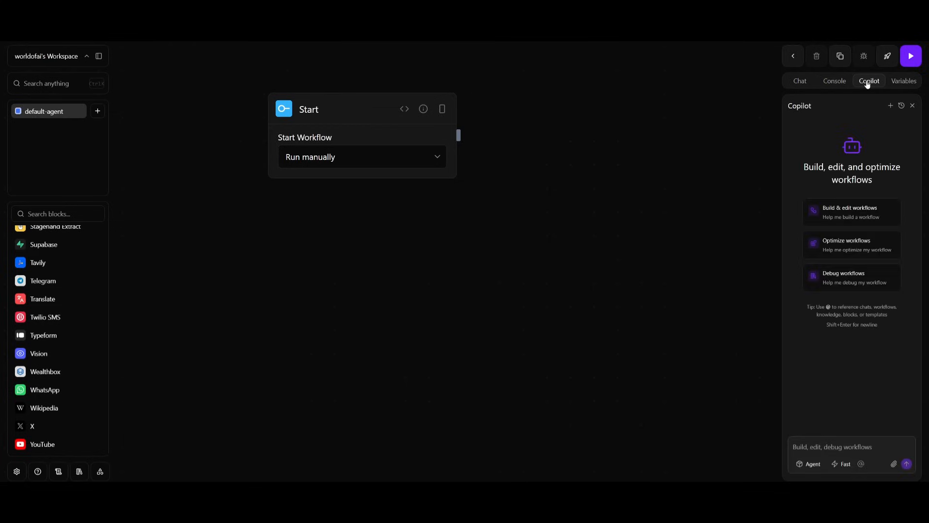
pyautogui.moveTo(864, 89)
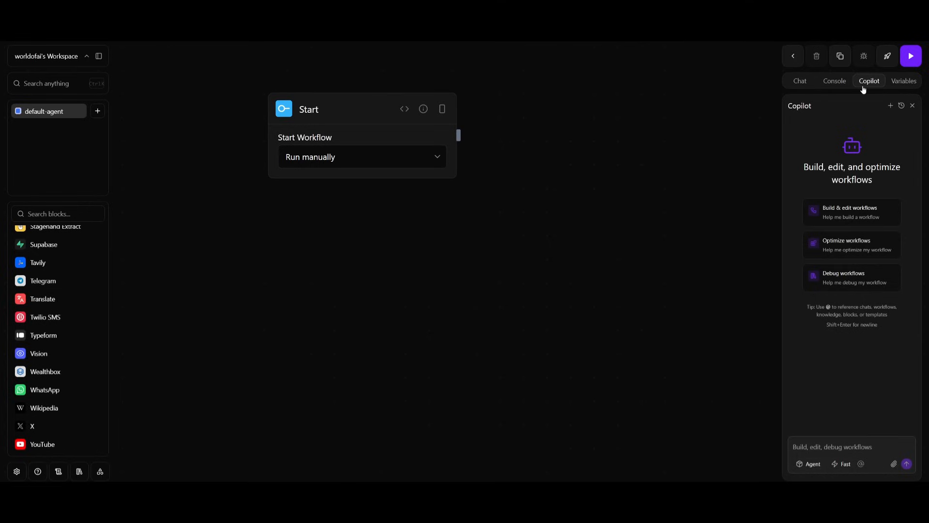
pyautogui.moveTo(802, 189)
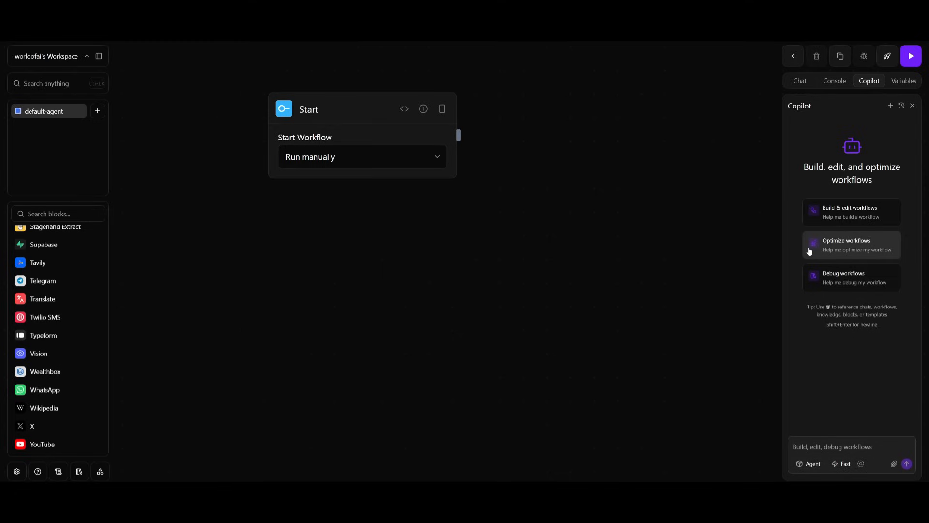
pyautogui.moveTo(802, 348)
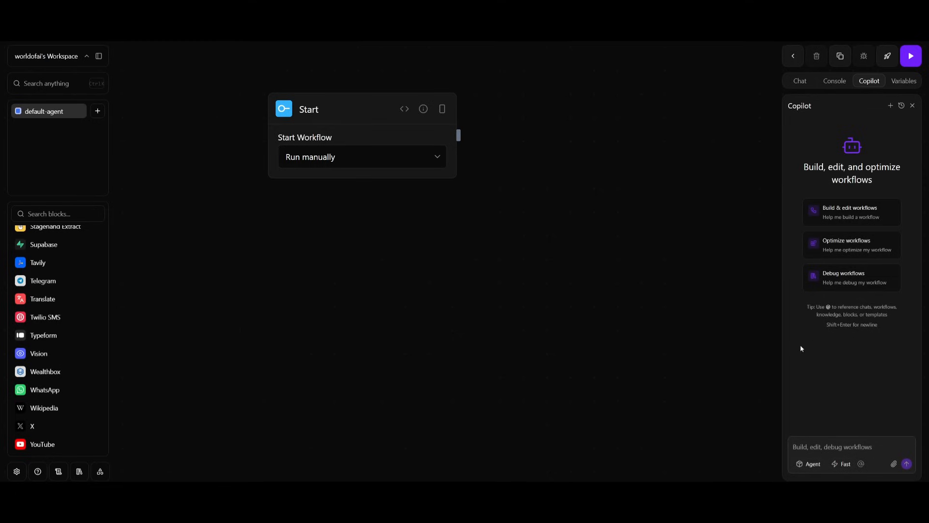
pyautogui.moveTo(855, 290)
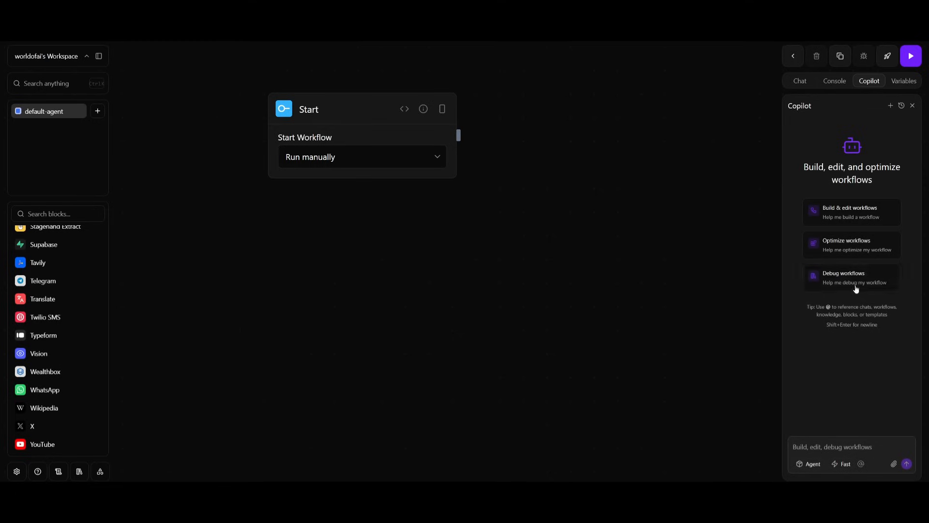
pyautogui.click(903, 80)
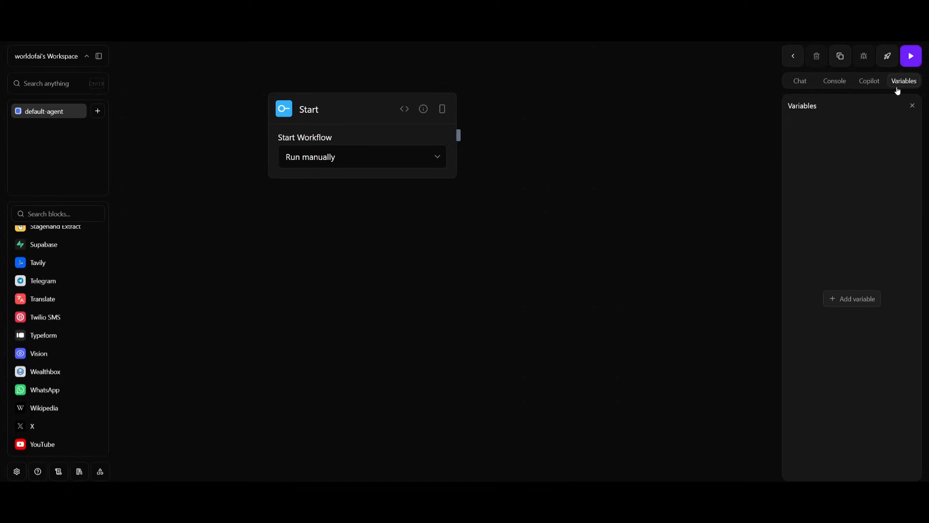
# Add a plain-text variable named variable1, then switch to the Console panel.
pyautogui.click(852, 298)
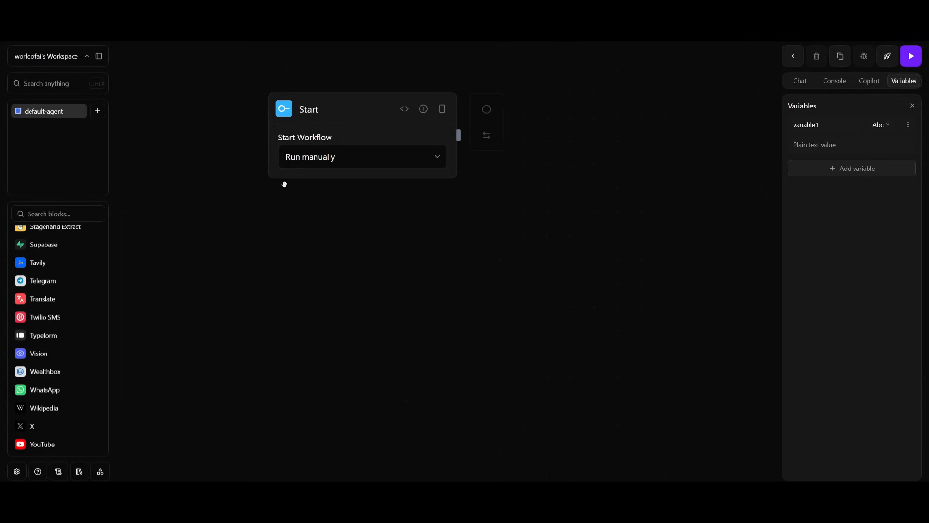
pyautogui.click(887, 56)
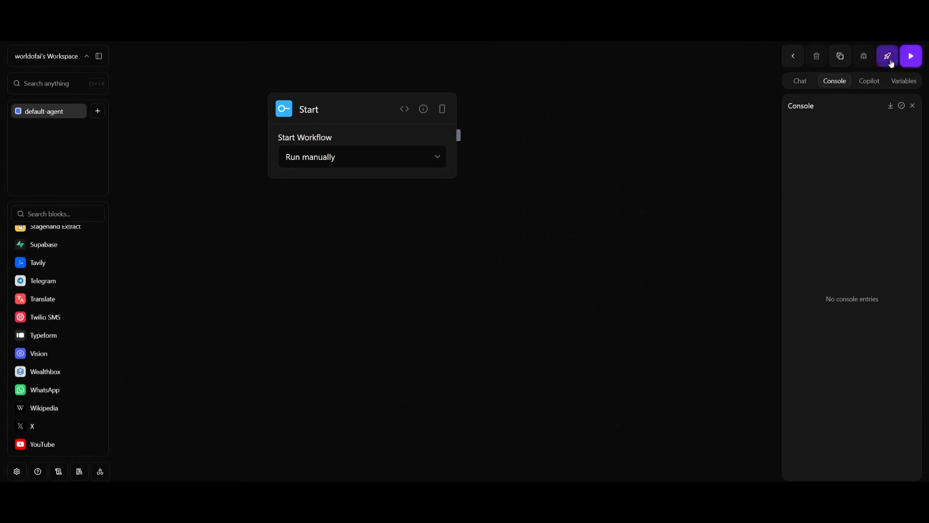
pyautogui.moveTo(887, 56)
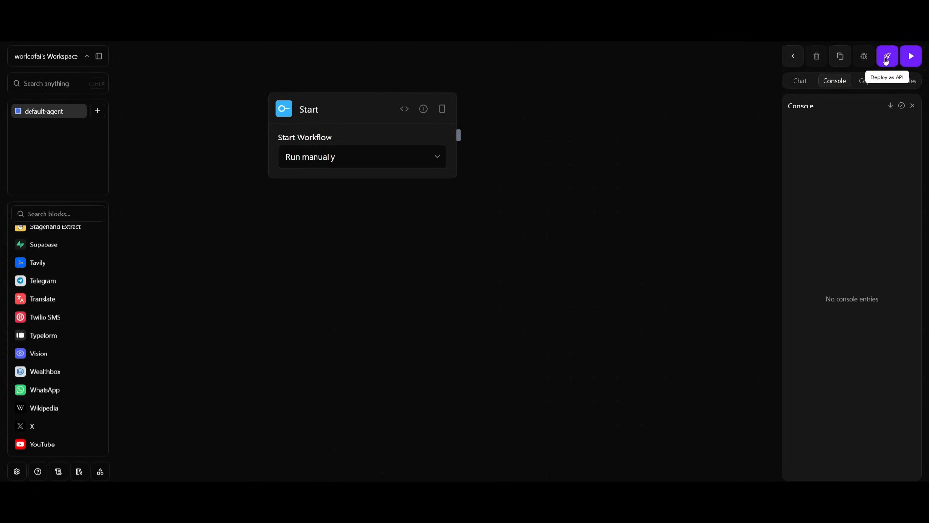
pyautogui.moveTo(840, 55)
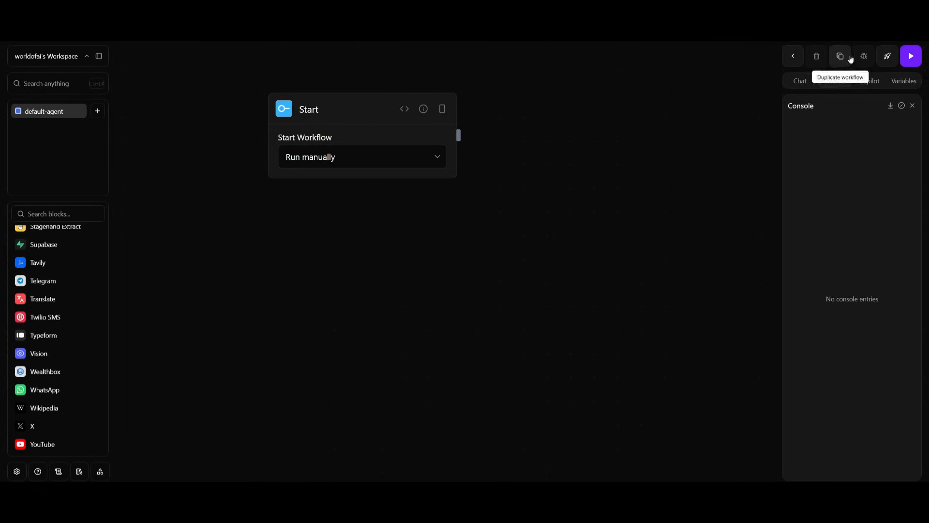
pyautogui.moveTo(863, 56)
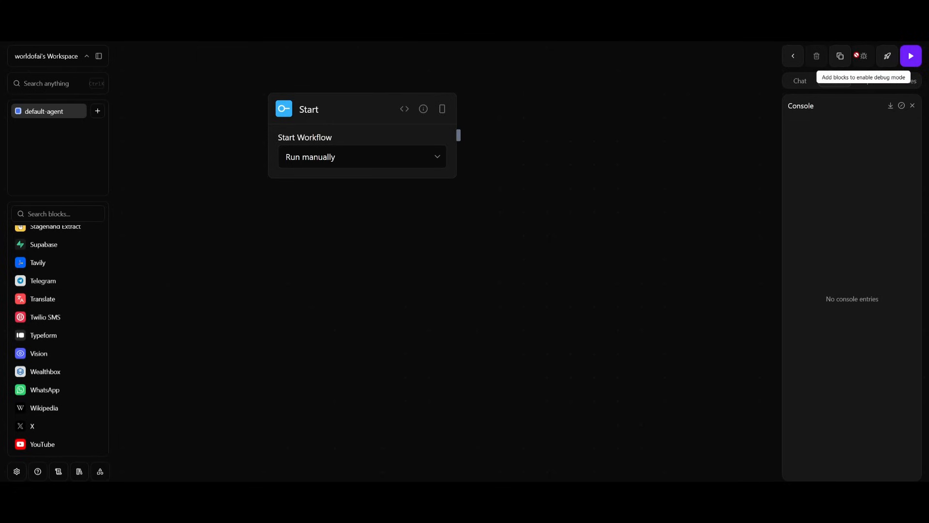
pyautogui.moveTo(792, 56)
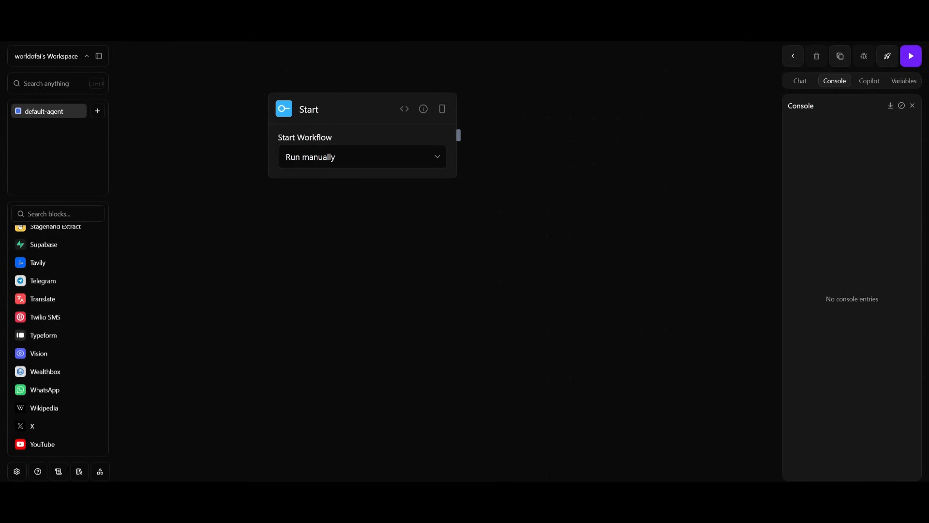
# Open the workspace settings on the General page.
pyautogui.click(16, 471)
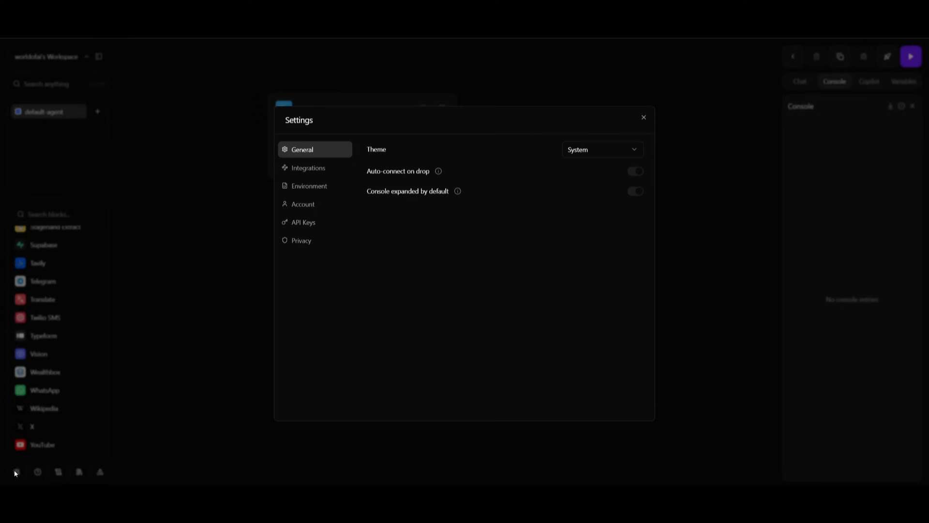
# Scroll through the Integrations list of services with Connect buttons.
pyautogui.click(308, 168)
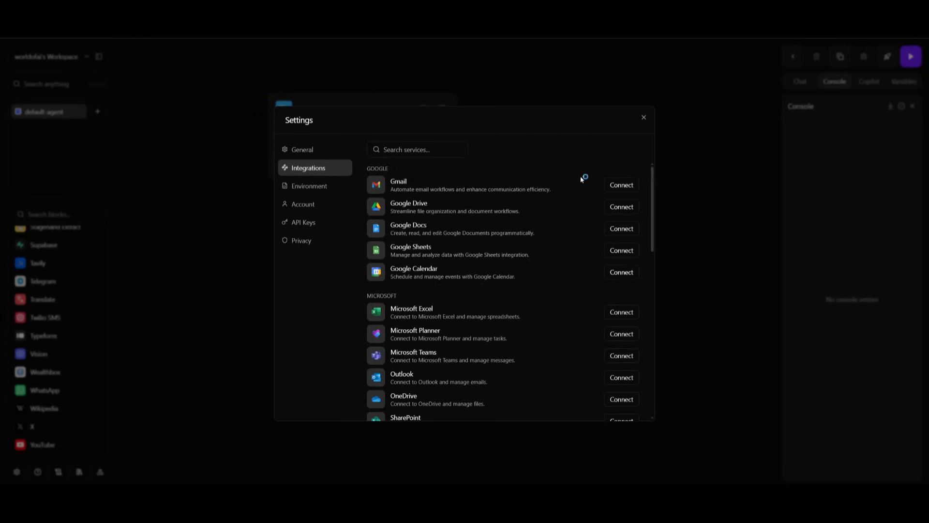
pyautogui.scroll(-3)
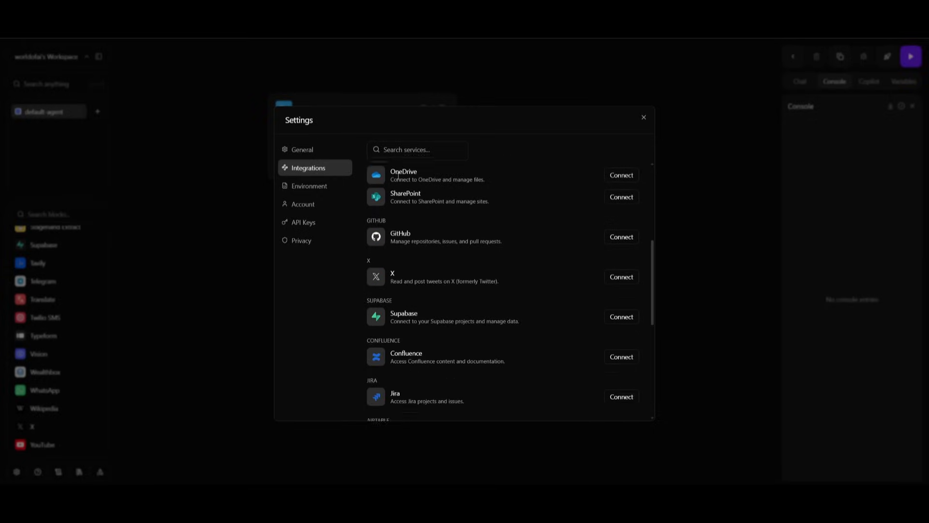
pyautogui.scroll(-3)
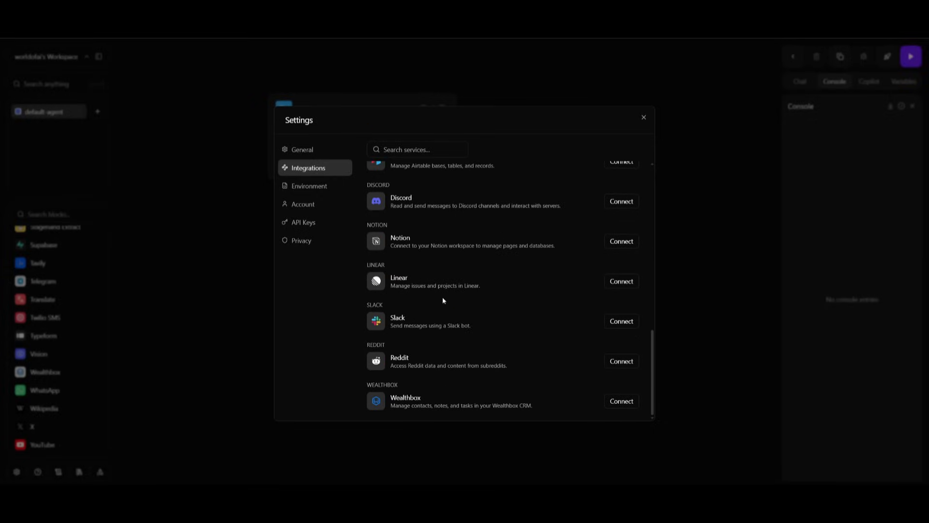
pyautogui.click(643, 116)
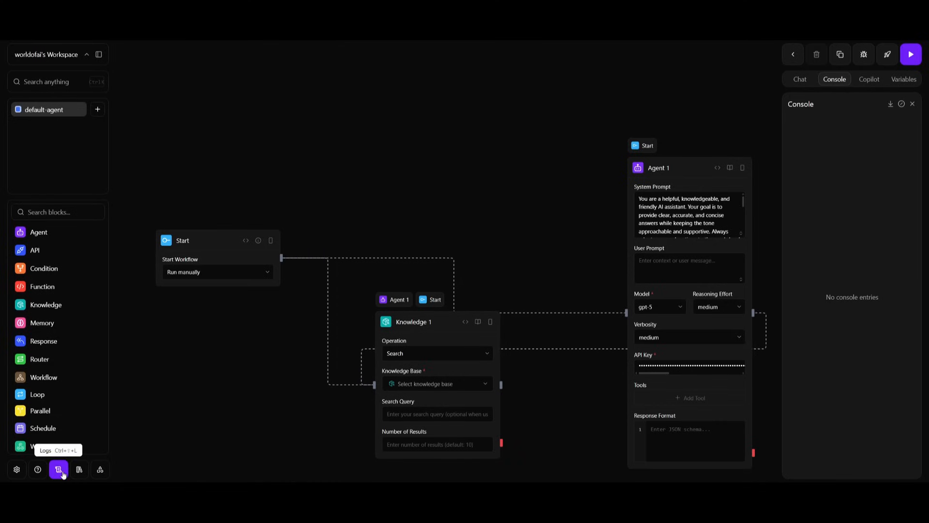
pyautogui.moveTo(78, 469)
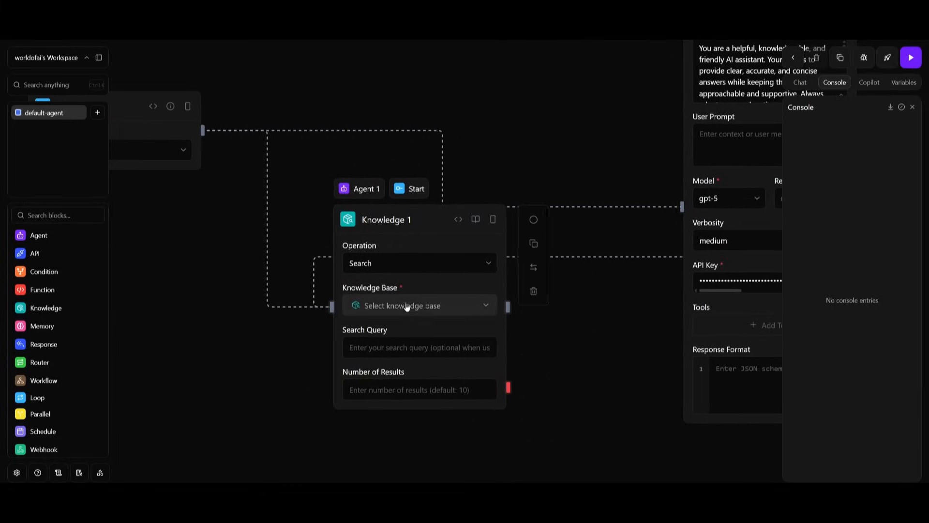
# Select 'World of AI' as Knowledge 1's knowledge base.
pyautogui.click(419, 306)
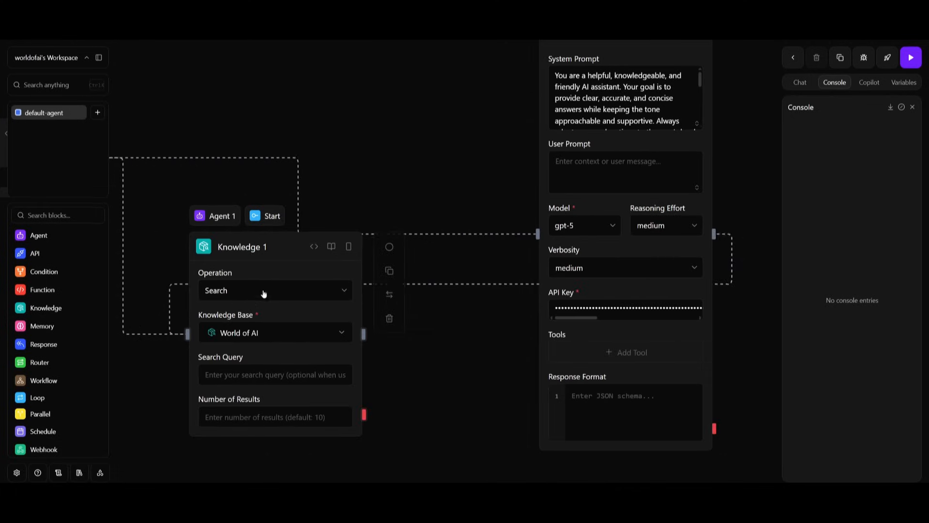
# Place a Response block after Agent 1 and open the chat to test the workflow.
pyautogui.scroll(-3)
pyautogui.write('respon')
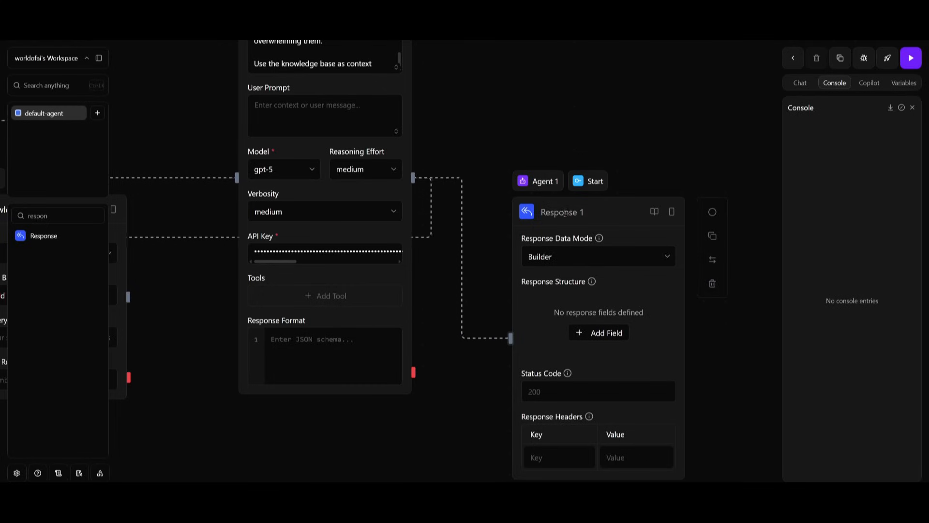
pyautogui.moveTo(639, 308)
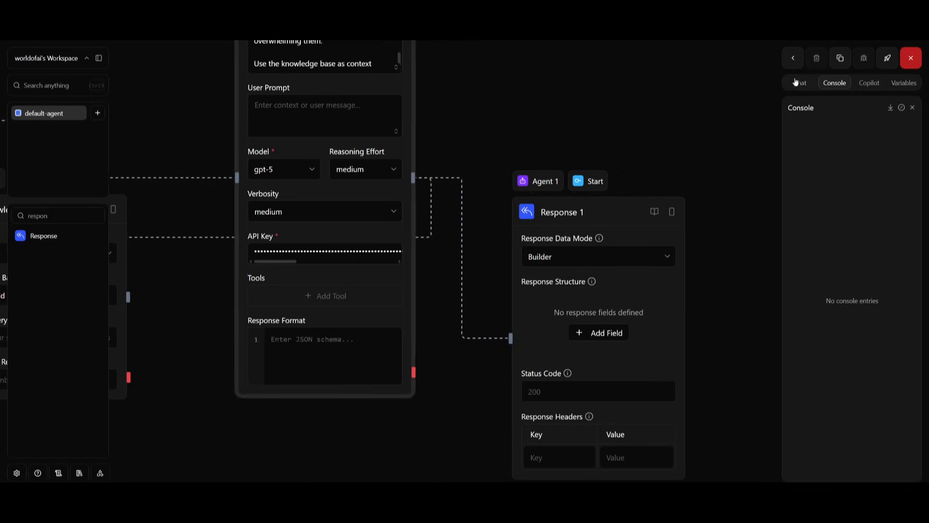
pyautogui.click(799, 81)
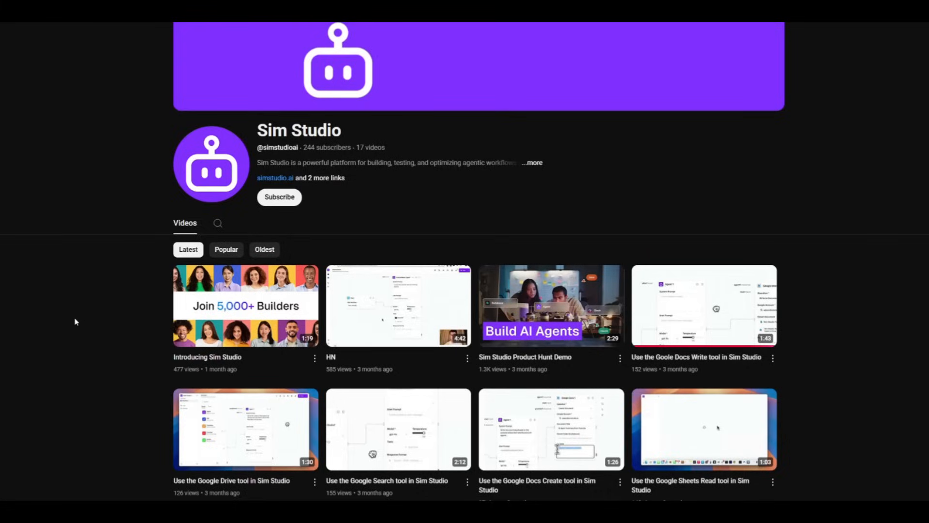
pyautogui.scroll(-3)
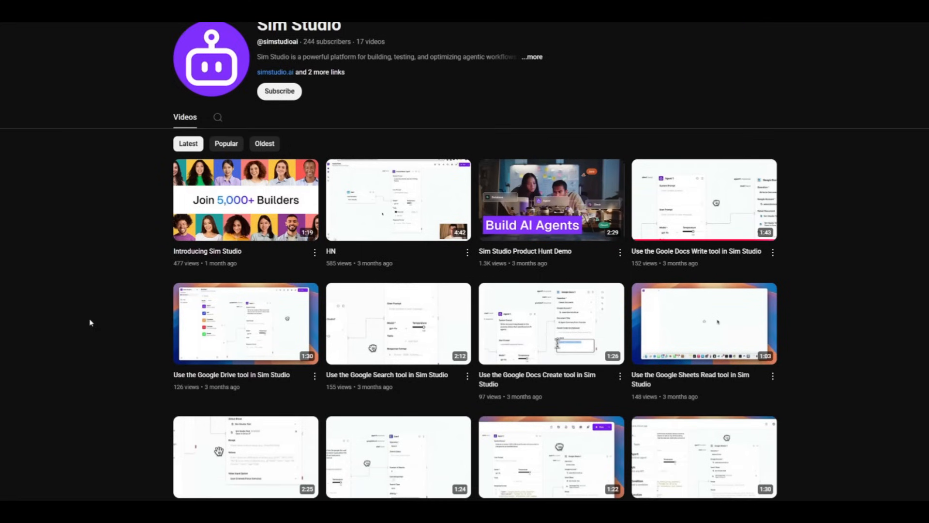
pyautogui.scroll(-3)
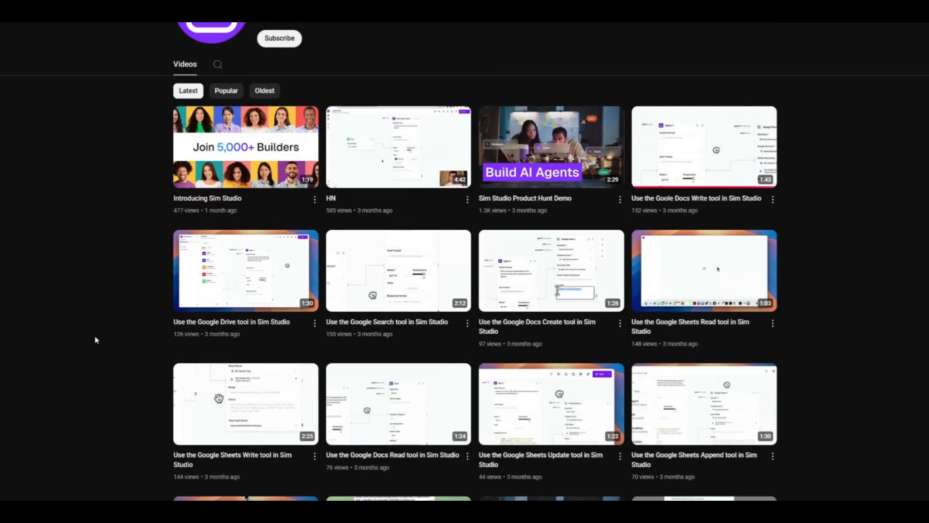
pyautogui.moveTo(50, 251)
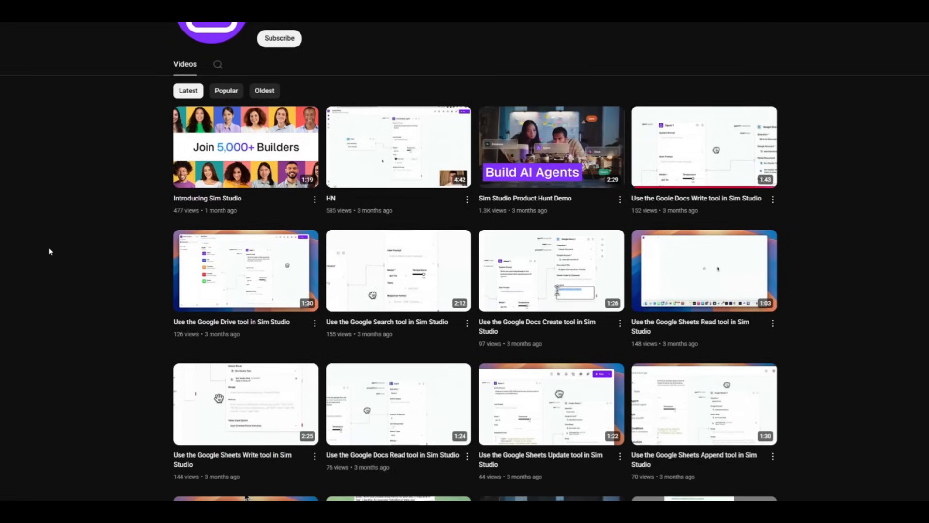
pyautogui.scroll(-3)
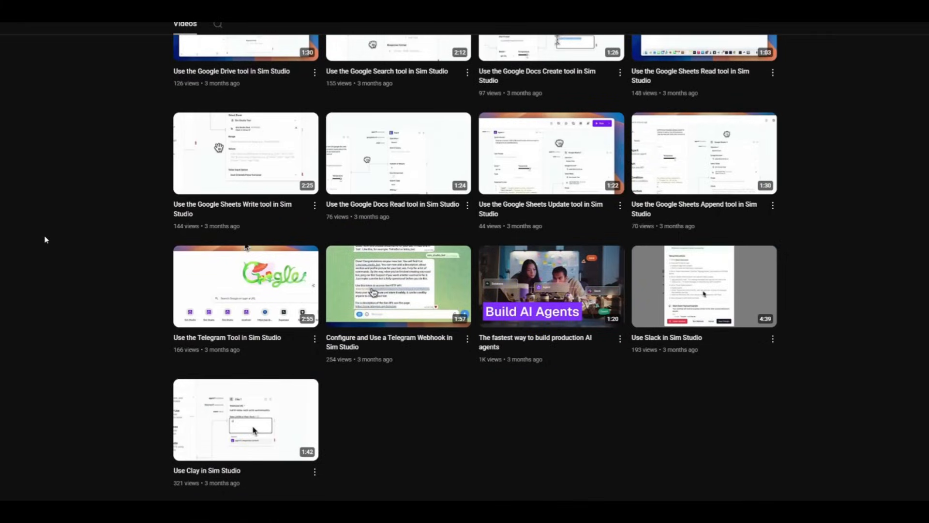
pyautogui.moveTo(53, 232)
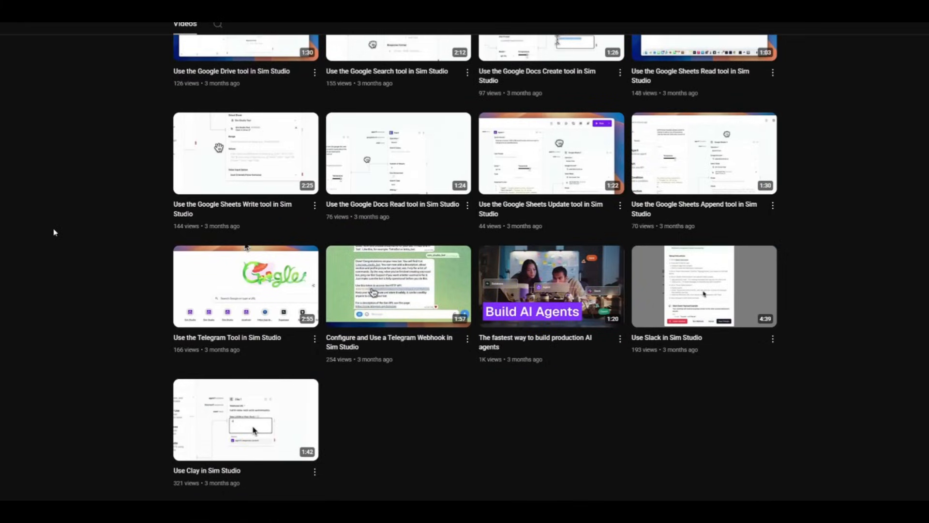
pyautogui.moveTo(829, 384)
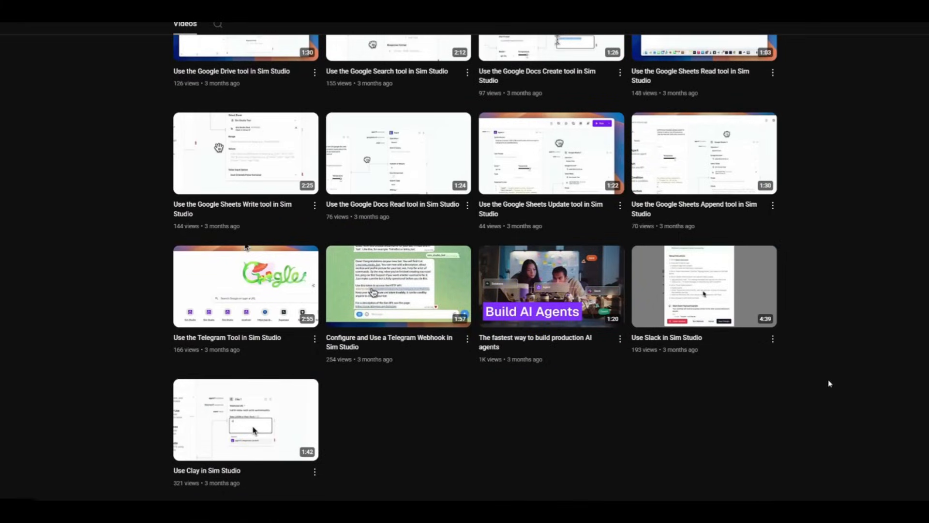
pyautogui.scroll(3)
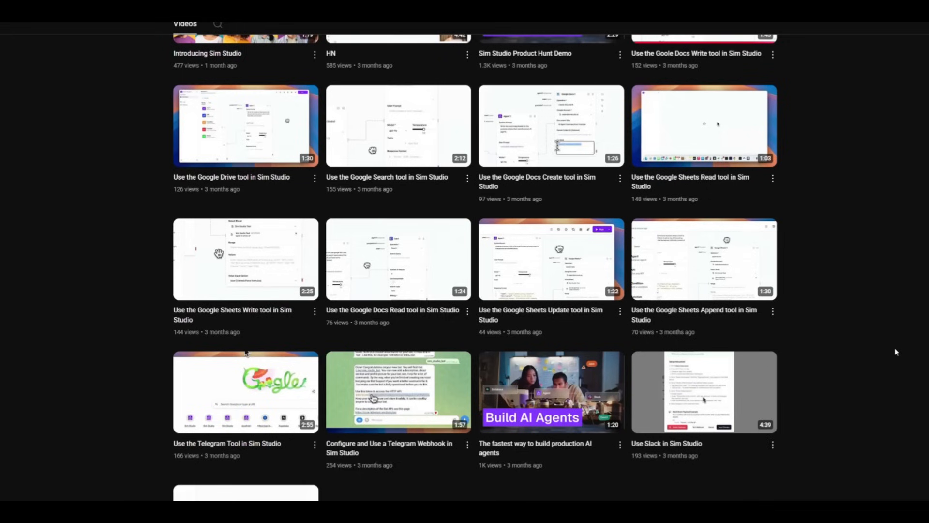
pyautogui.moveTo(889, 327)
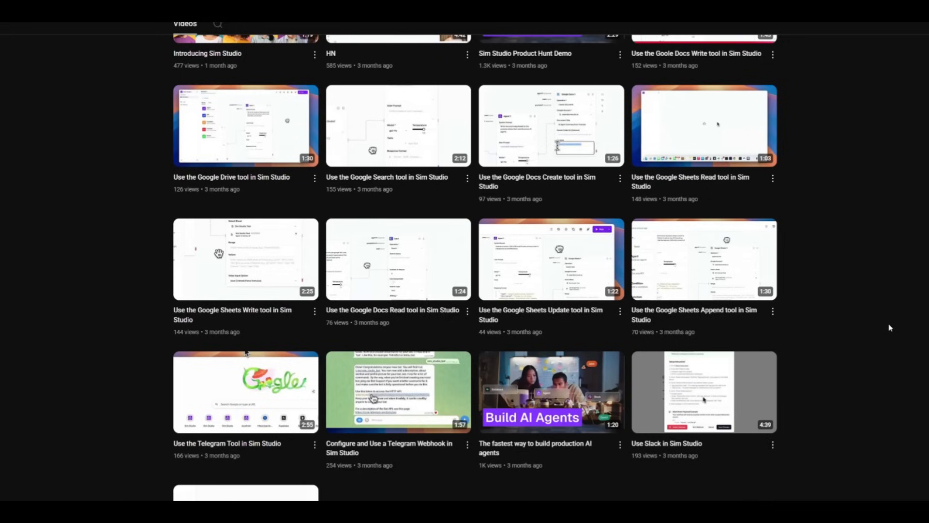
pyautogui.scroll(3)
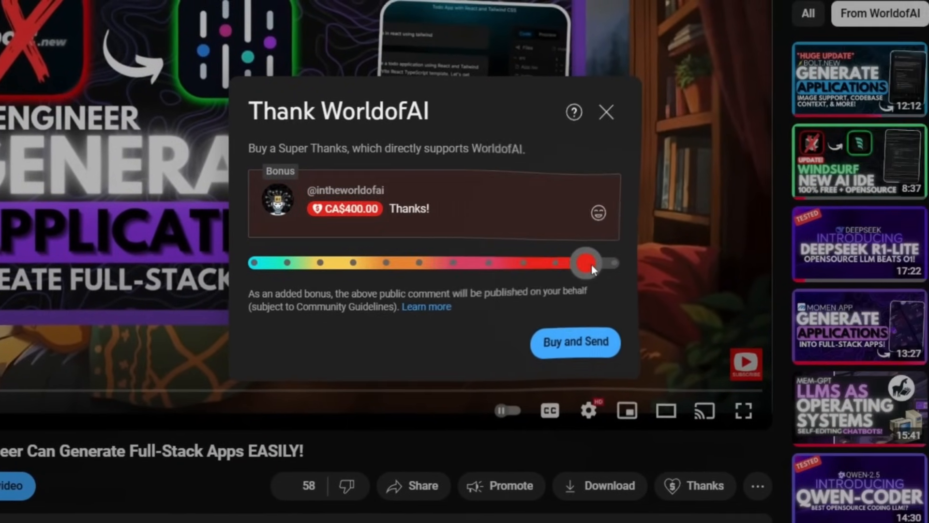
# Open WorldofAI's Join membership options and compare tiers such as AI Mystic.
pyautogui.click(598, 212)
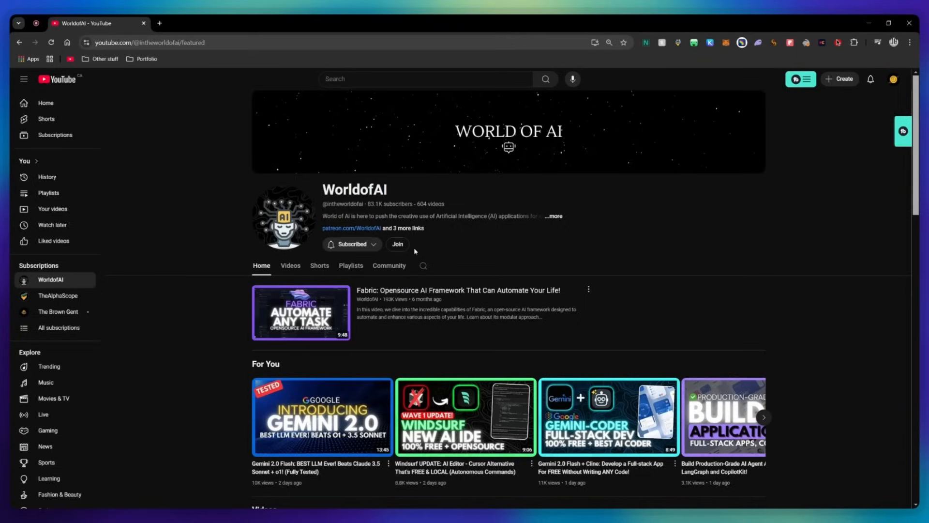
pyautogui.click(397, 243)
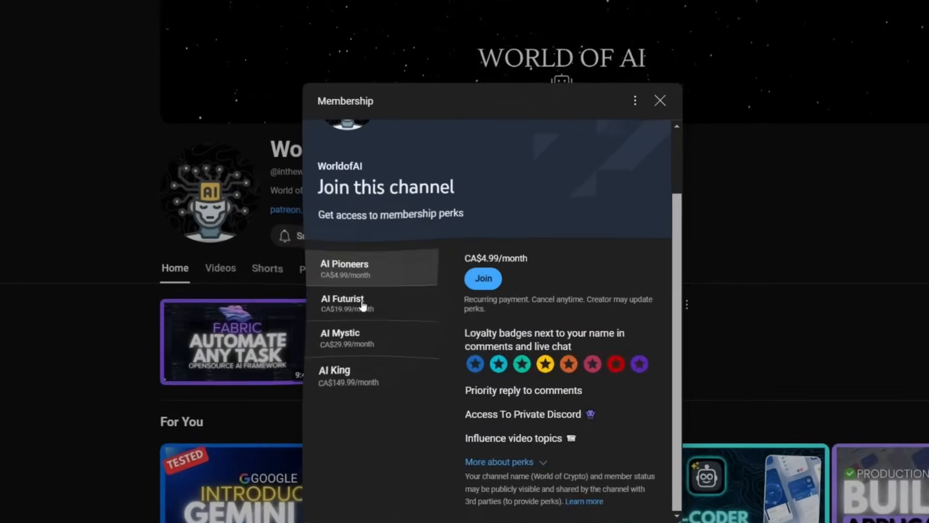
pyautogui.click(364, 329)
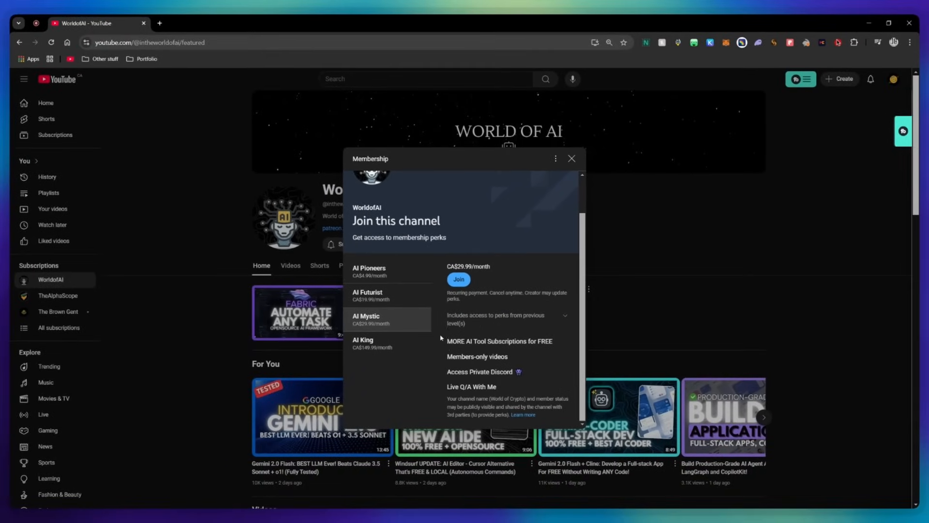
pyautogui.click(457, 280)
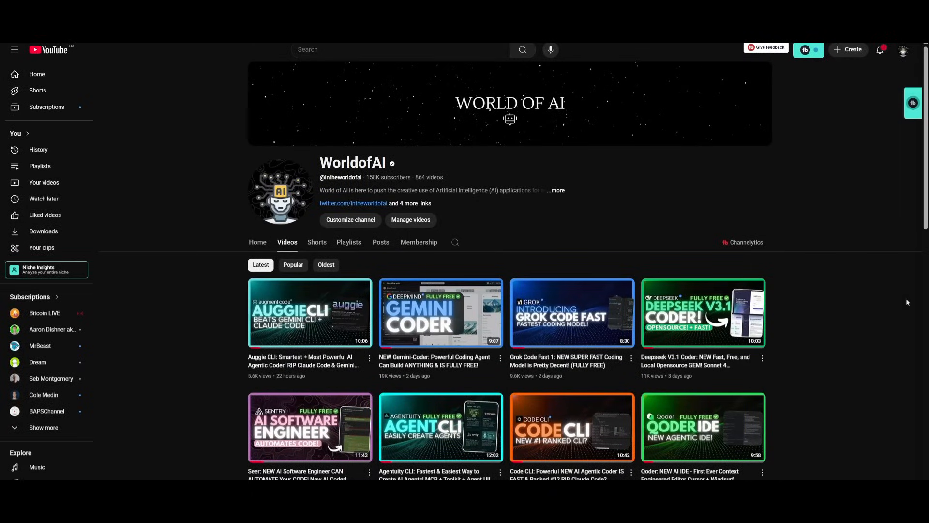
# Scroll the Videos tab down to older uploads like Kombai Agent and Qwen-3 Coder.
pyautogui.scroll(-3)
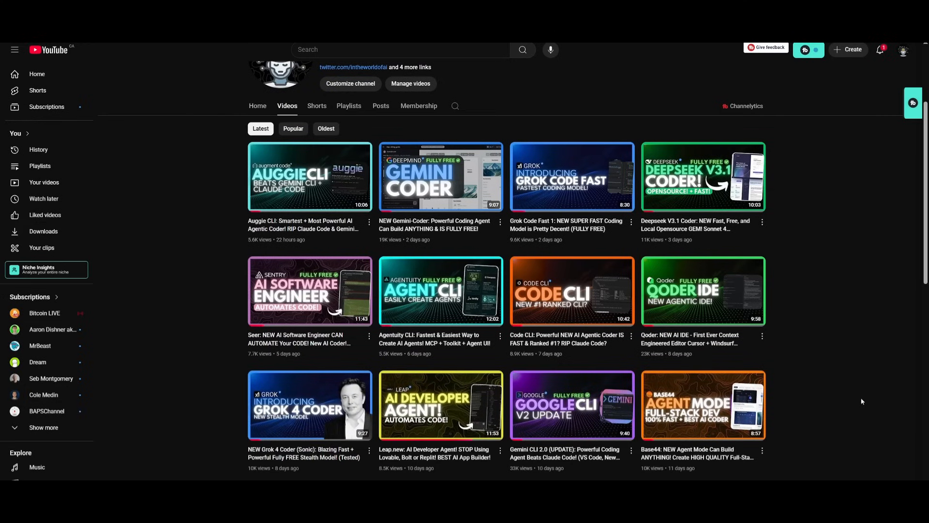
pyautogui.scroll(-3)
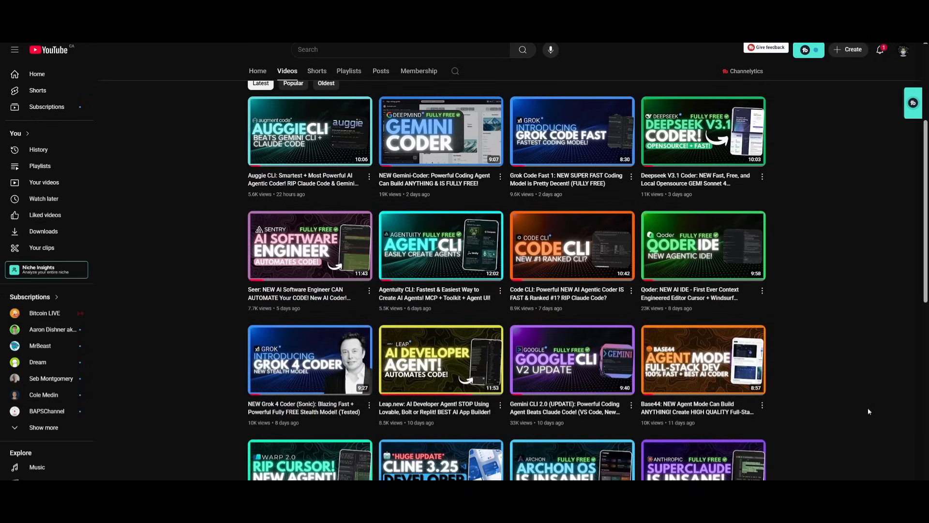
pyautogui.scroll(-3)
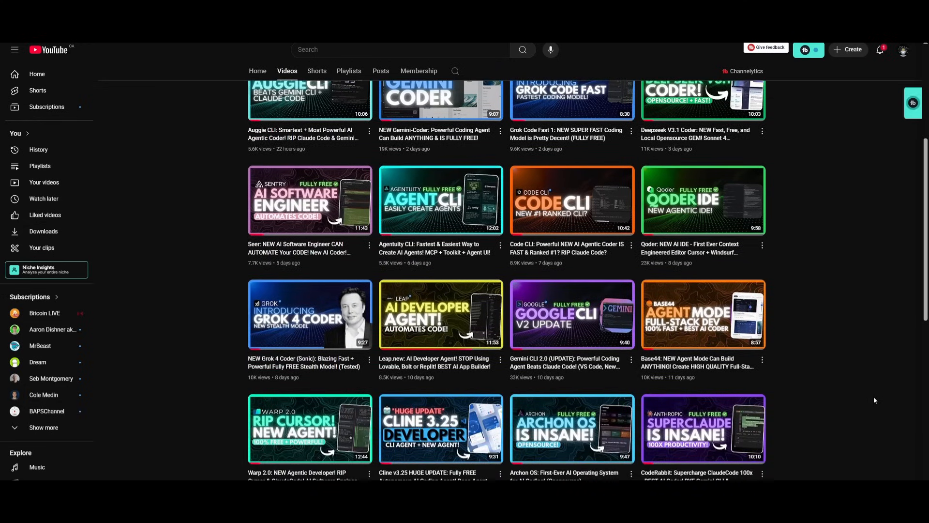
pyautogui.scroll(-3)
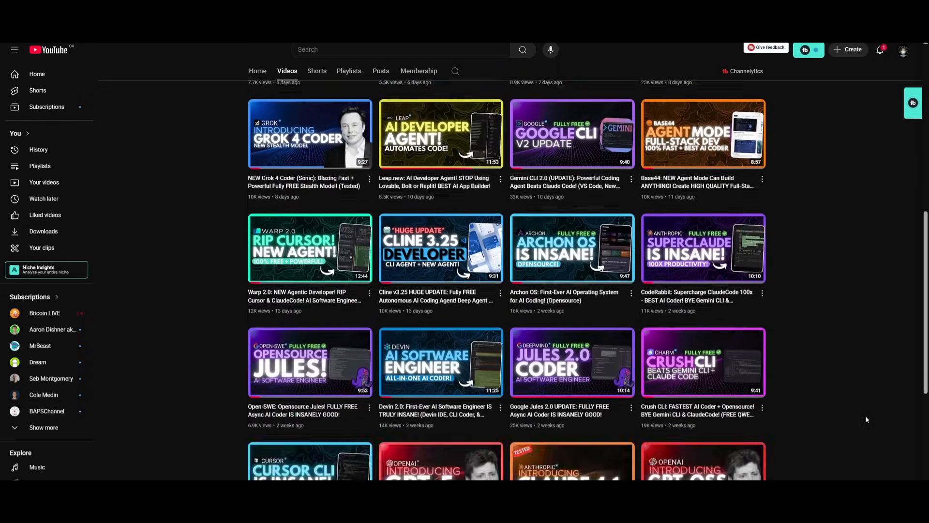
pyautogui.scroll(-3)
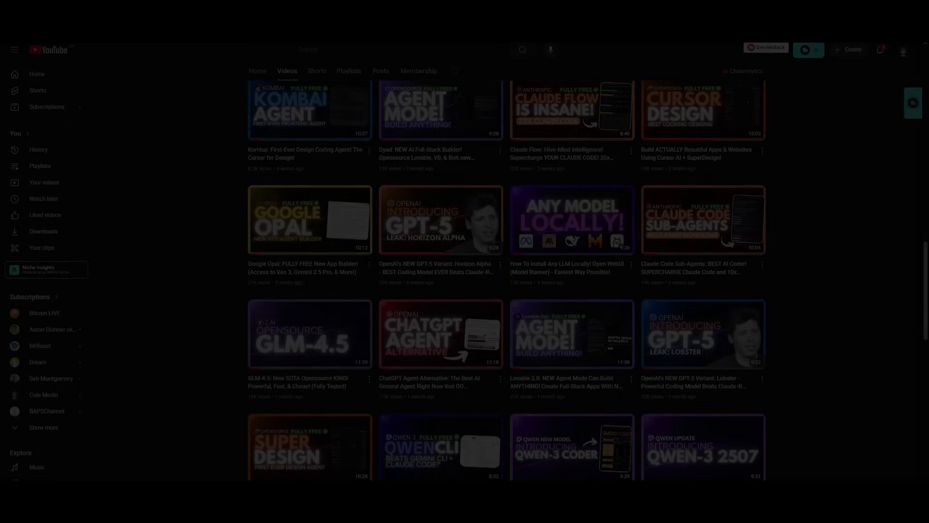